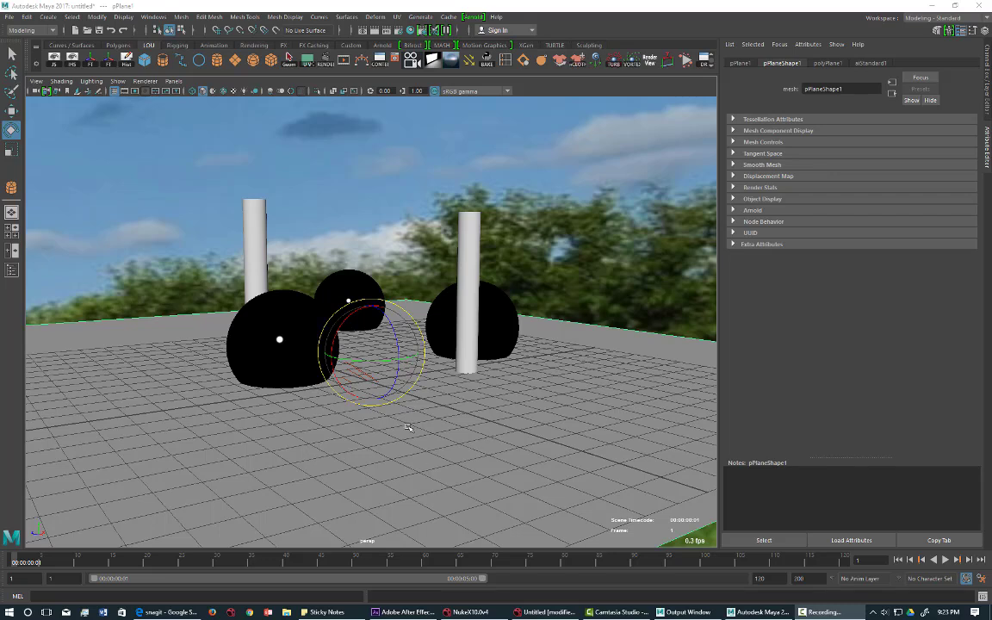
{"action": "mouse_move", "coordinate": [472, 351]}
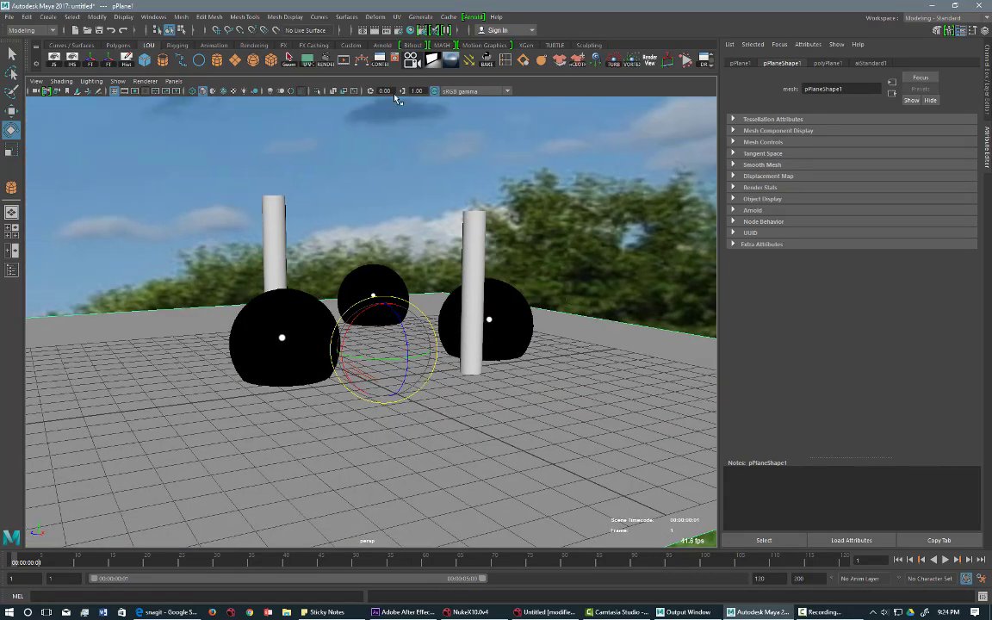
{"action": "mouse_move", "coordinate": [647, 119]}
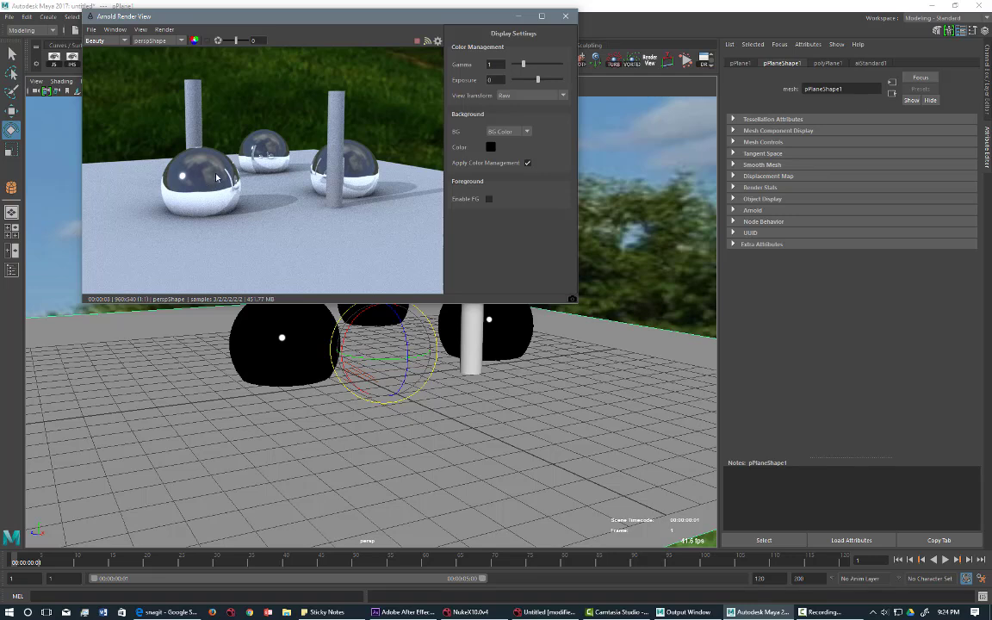
{"action": "mouse_move", "coordinate": [209, 224]}
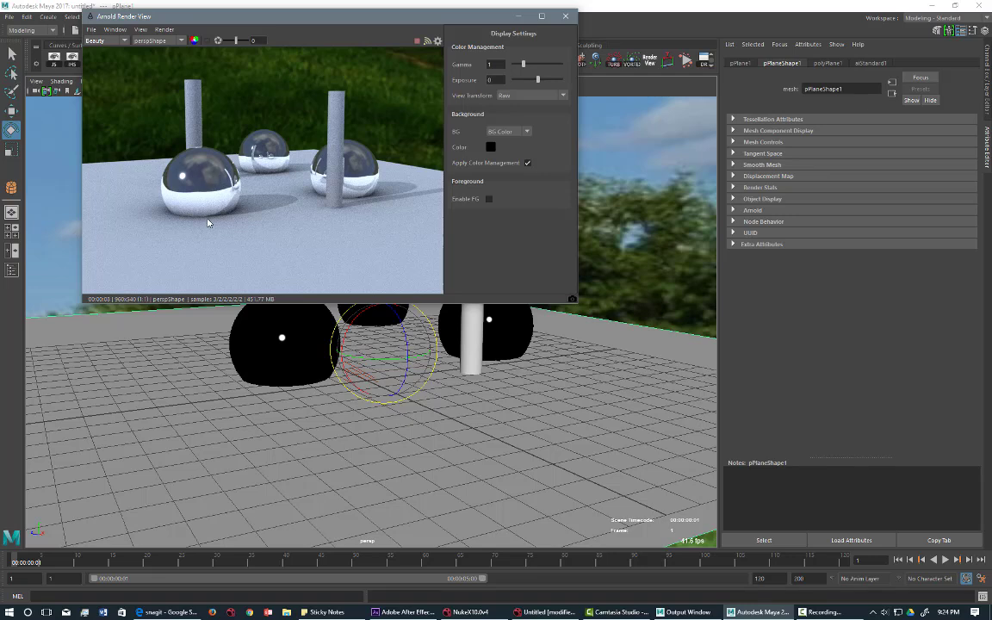
{"action": "mouse_move", "coordinate": [702, 183]}
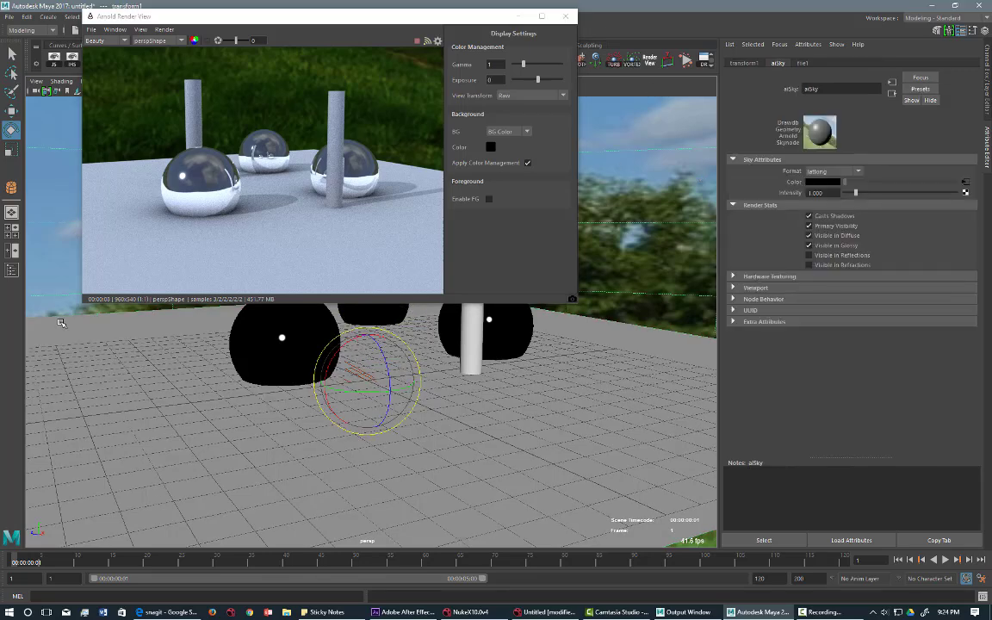
Step: Uncheck Camera visibility on the aiSkyDomeLight so the sky no longer renders
{"action": "left_click", "coordinate": [810, 216]}
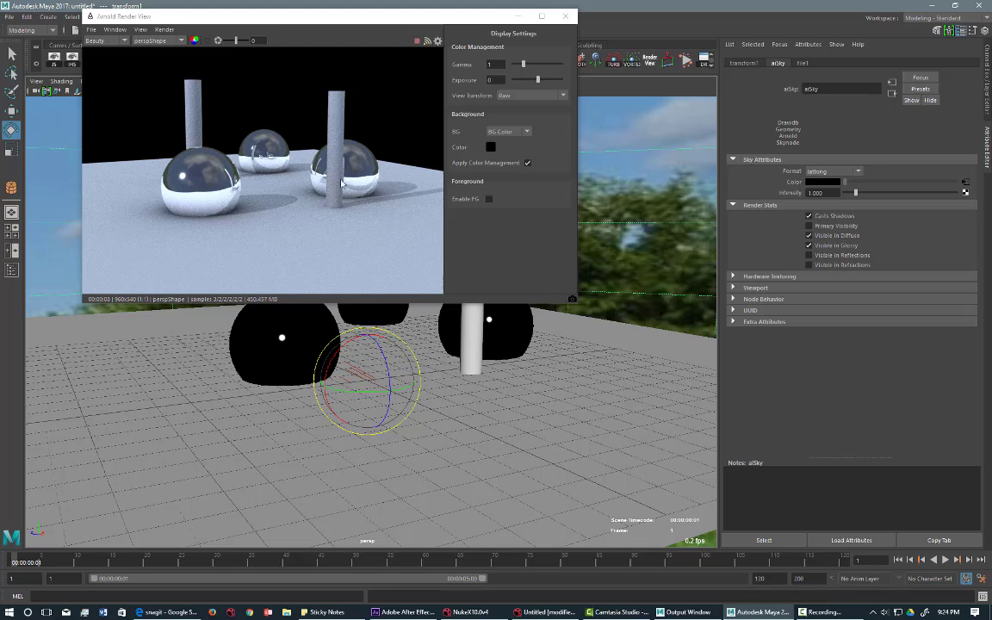
{"action": "mouse_move", "coordinate": [575, 308]}
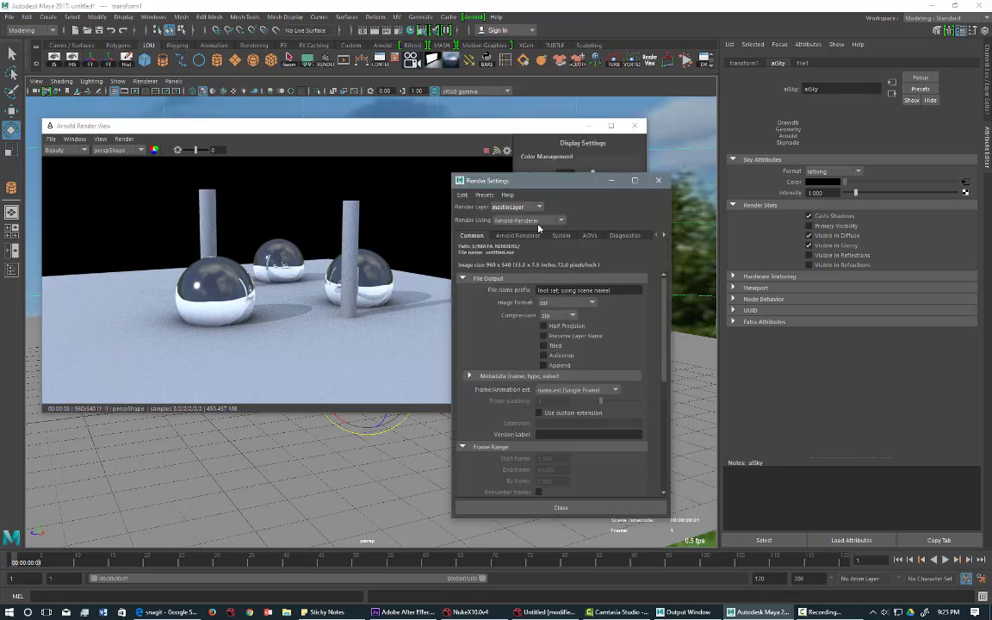
Step: Show the AOVs settings and browse shader groups, ending on aiStandardSurface's pass list
{"action": "left_click", "coordinate": [589, 234]}
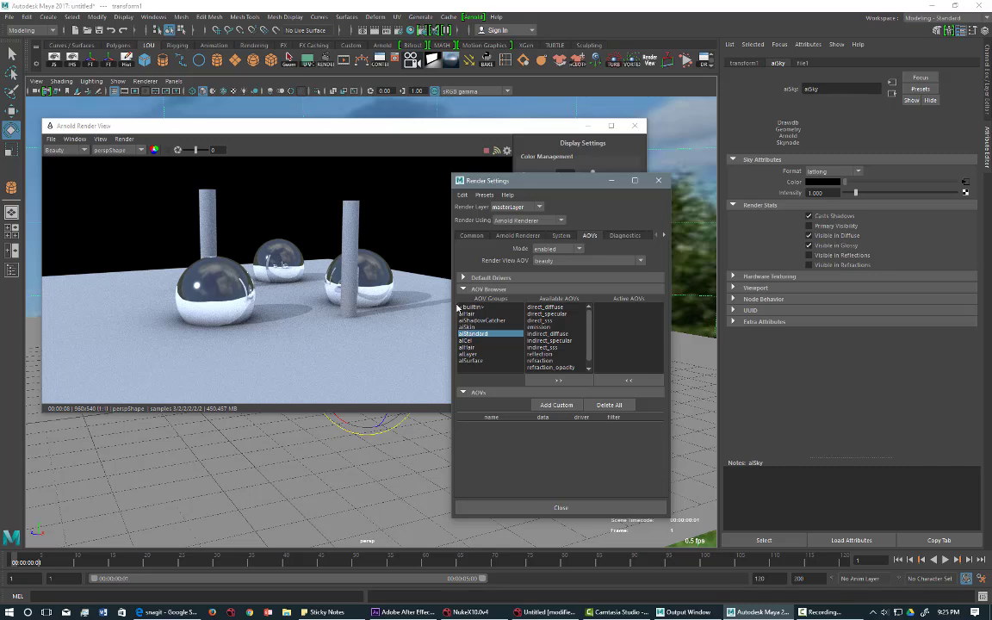
{"action": "left_click", "coordinate": [472, 306]}
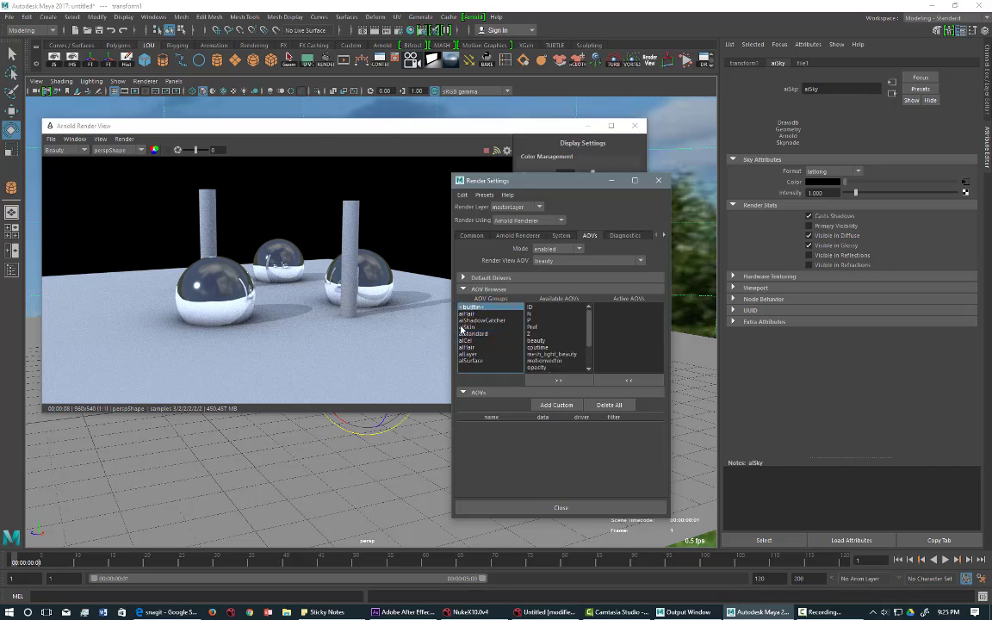
{"action": "left_click", "coordinate": [468, 327]}
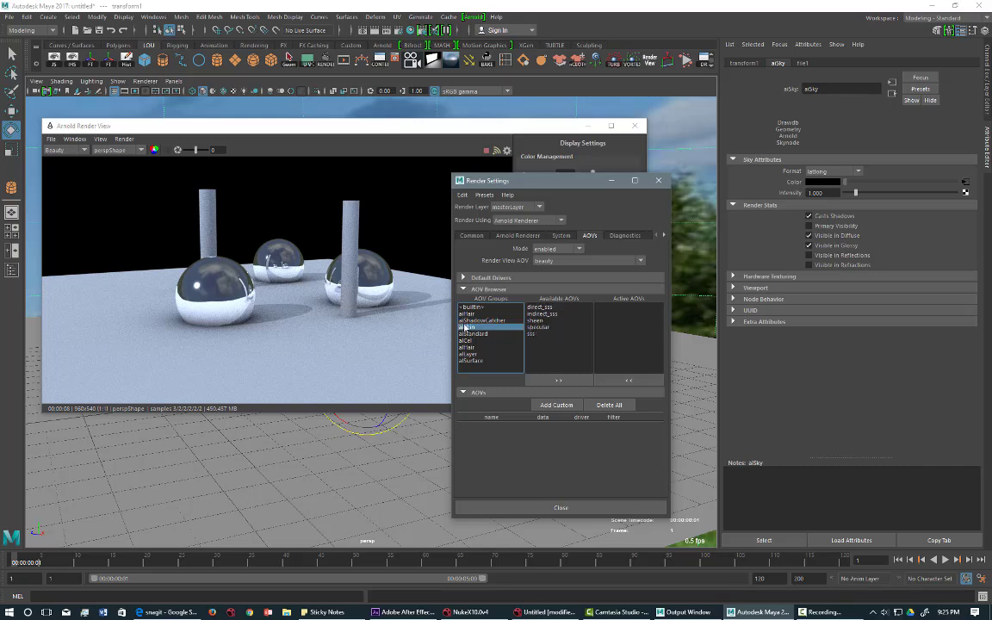
{"action": "left_click", "coordinate": [472, 334]}
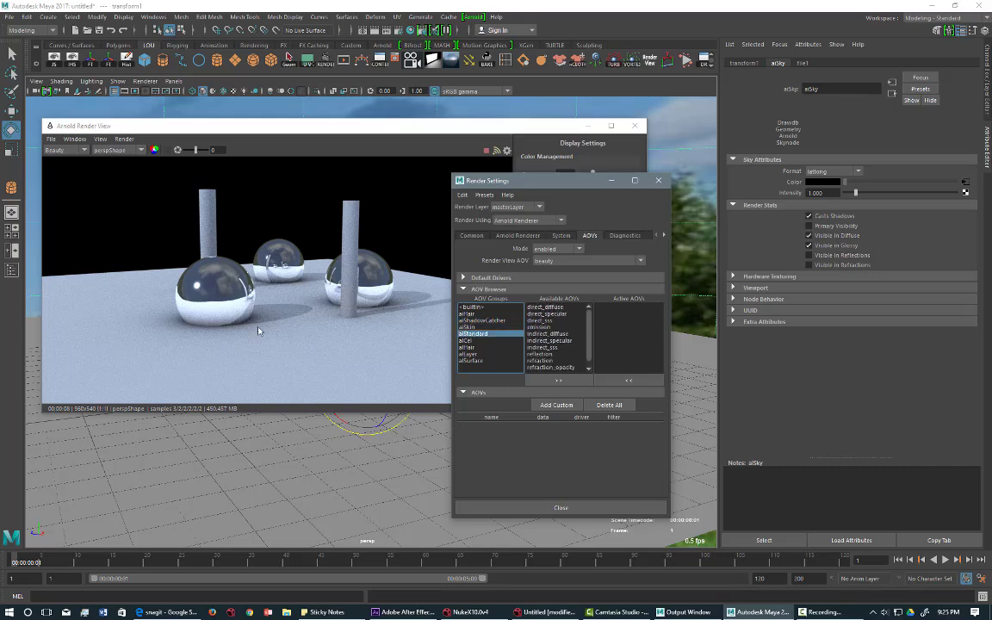
{"action": "mouse_move", "coordinate": [536, 383]}
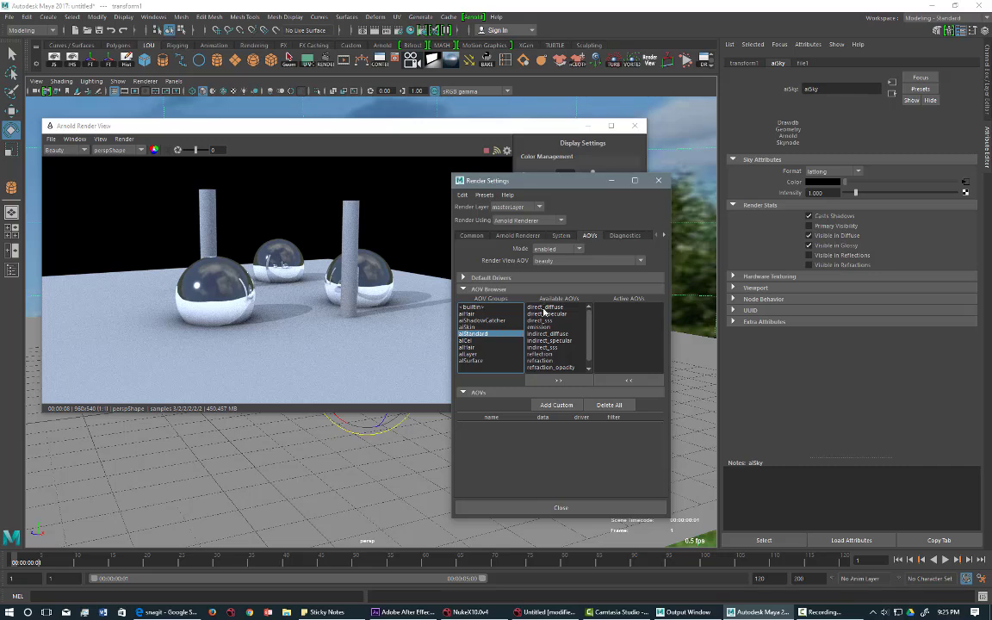
Step: Ctrl-select the direct and indirect diffuse and specular AOVs to add
{"action": "left_click", "coordinate": [544, 306]}
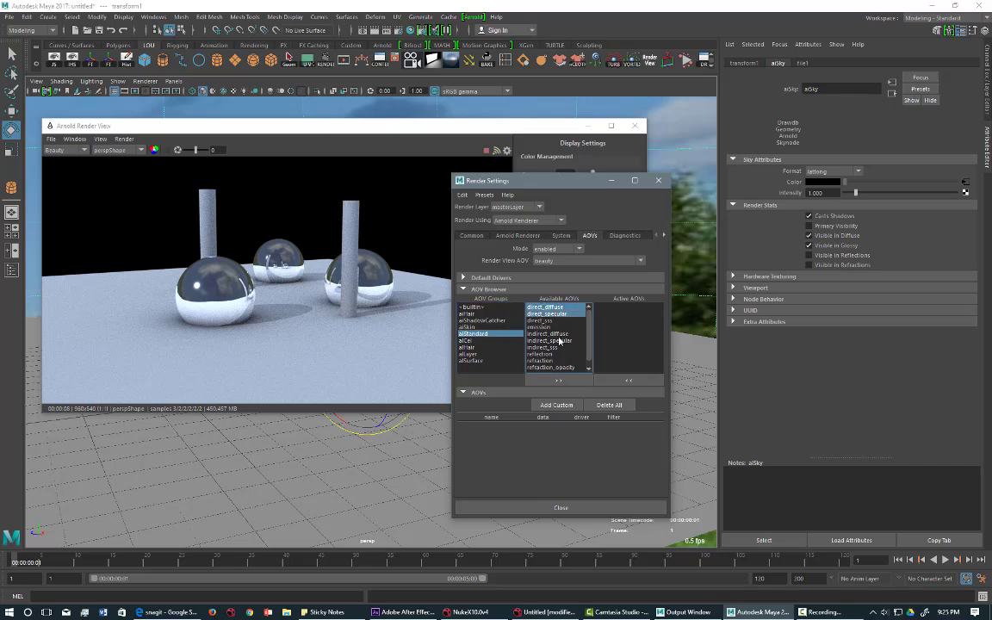
{"action": "left_click", "coordinate": [549, 334]}
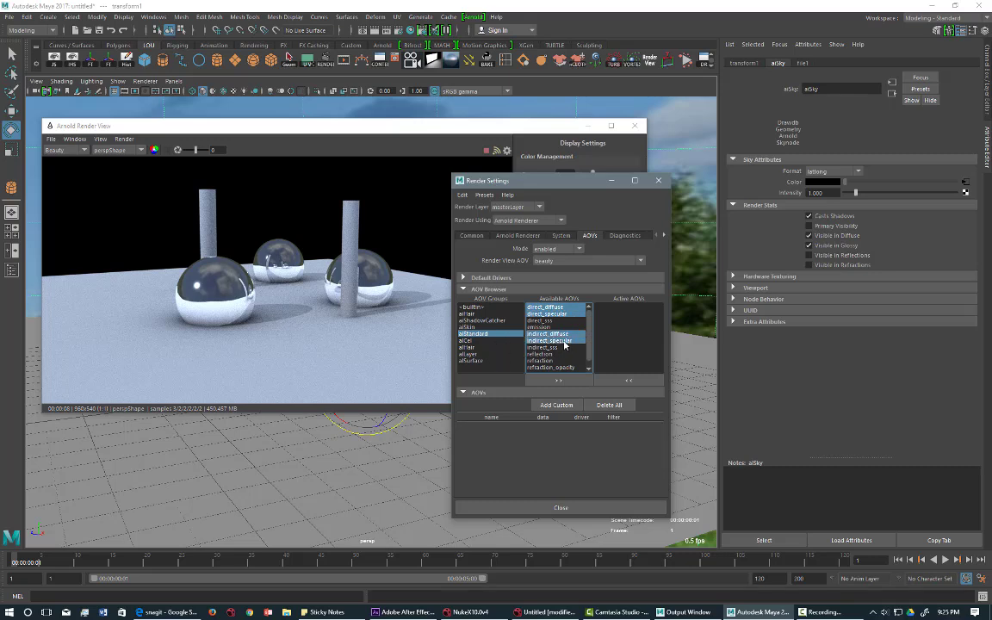
{"action": "left_click", "coordinate": [540, 353]}
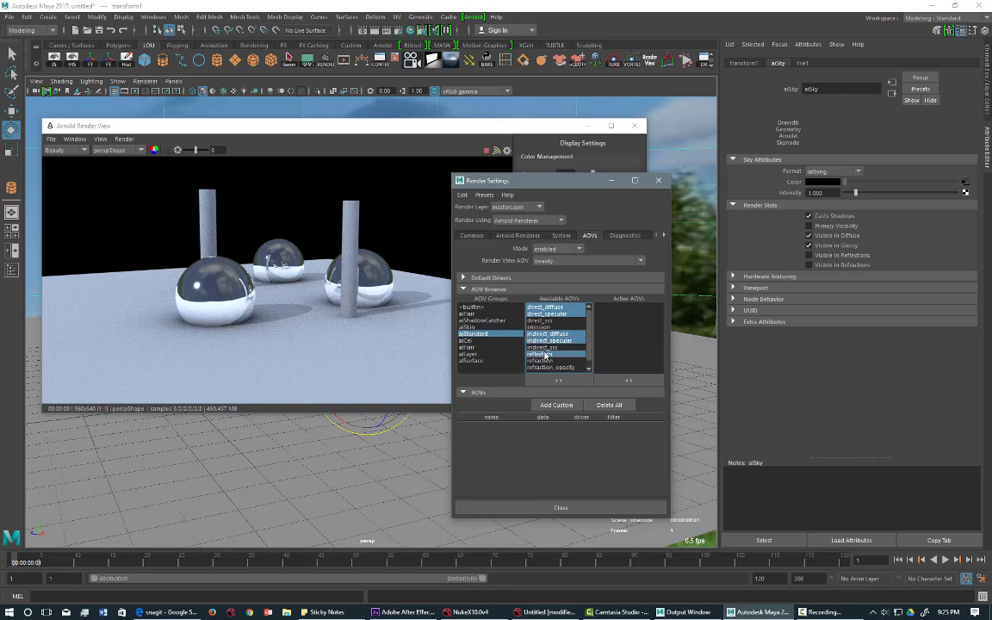
{"action": "mouse_move", "coordinate": [496, 393]}
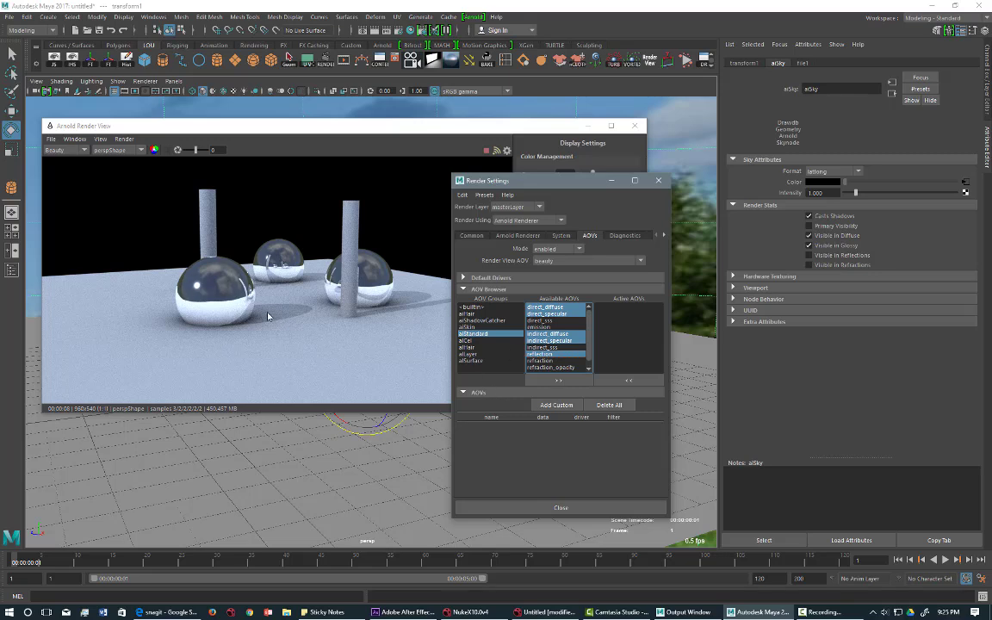
{"action": "left_click", "coordinate": [540, 362]}
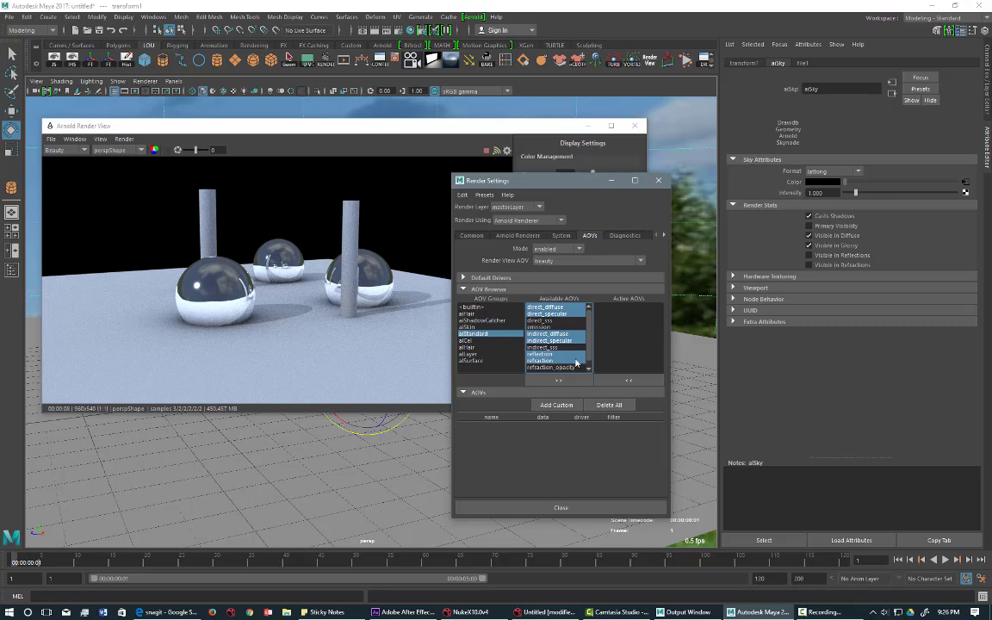
Step: Activate the chosen AOVs and display the direct diffuse and direct specular passes
{"action": "left_click", "coordinate": [558, 380]}
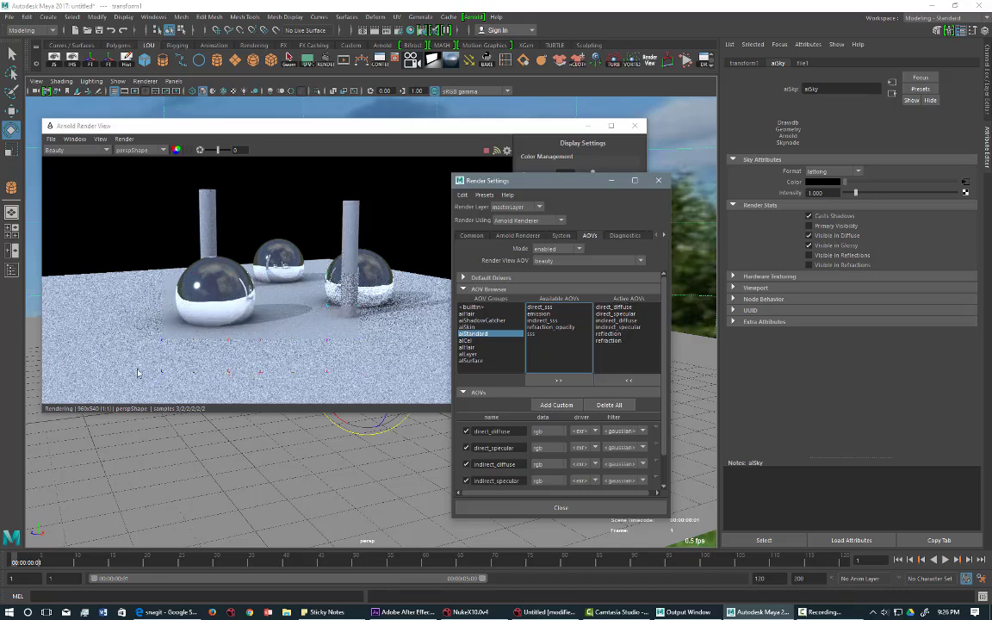
{"action": "mouse_move", "coordinate": [43, 186]}
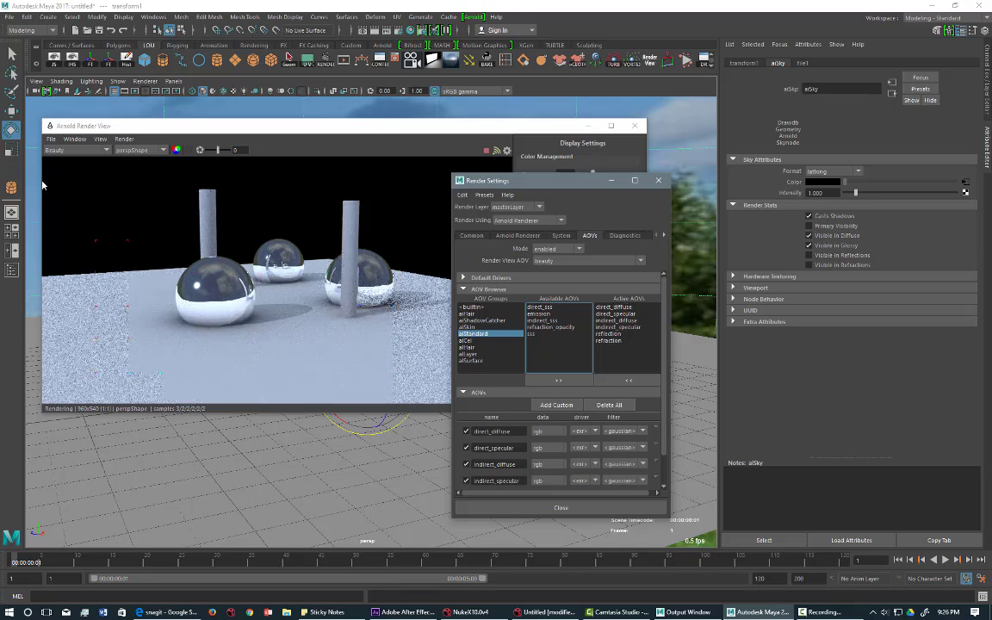
{"action": "left_click", "coordinate": [75, 150]}
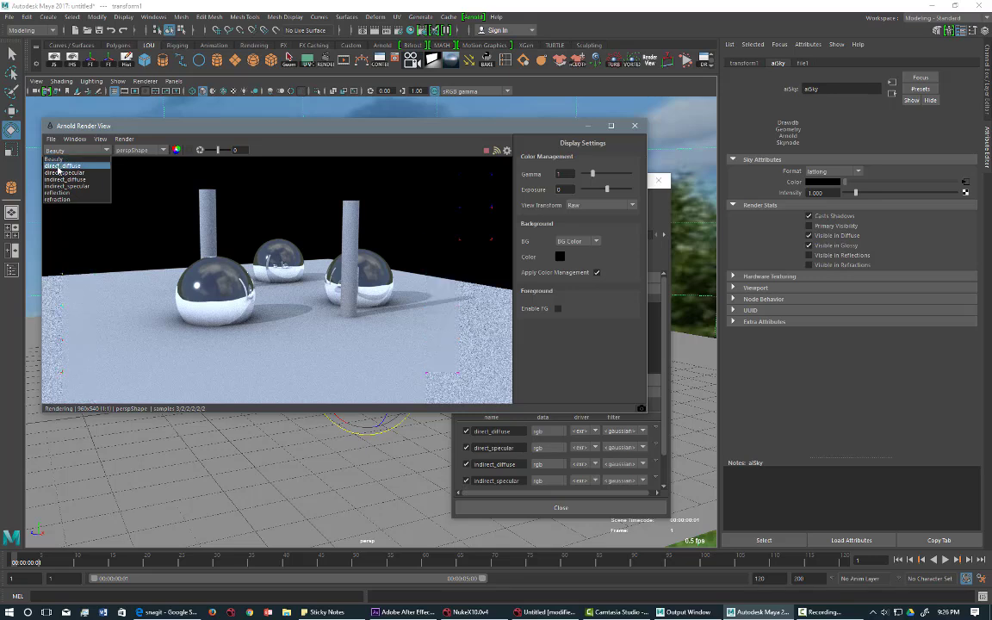
{"action": "left_click", "coordinate": [65, 165]}
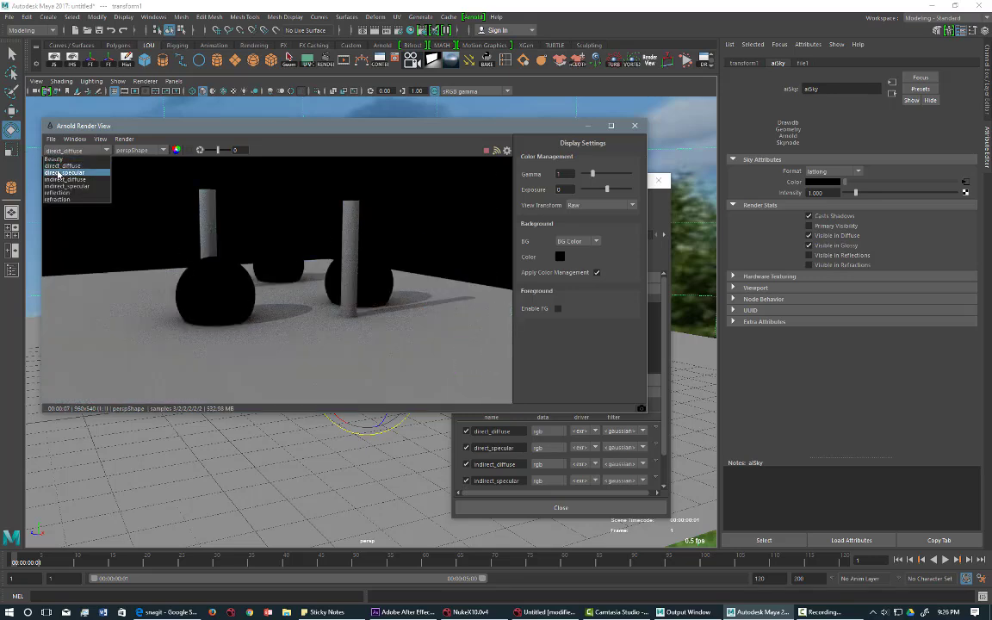
{"action": "left_click", "coordinate": [66, 172]}
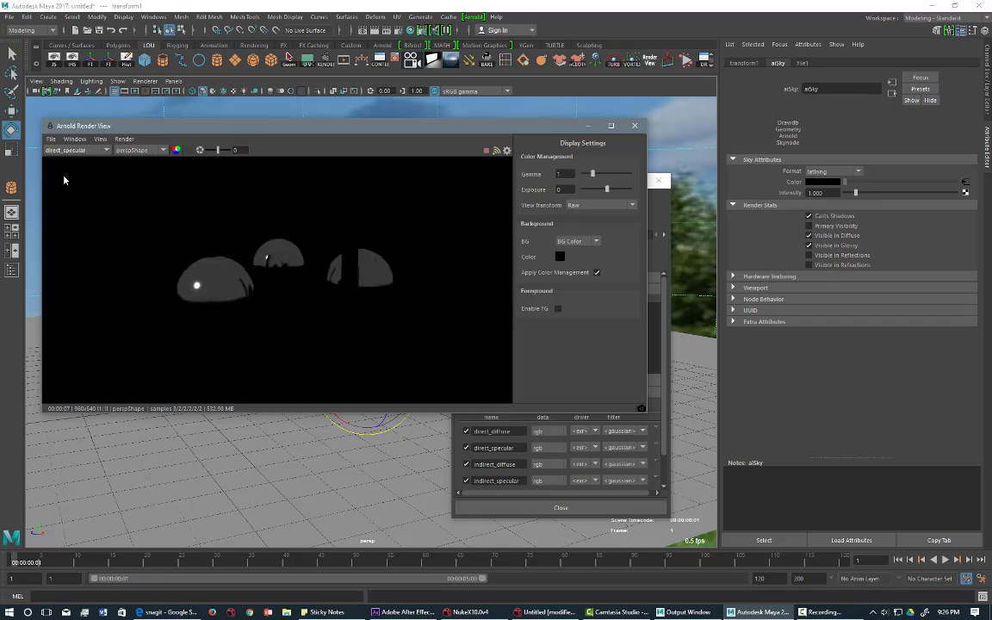
{"action": "mouse_move", "coordinate": [62, 181]}
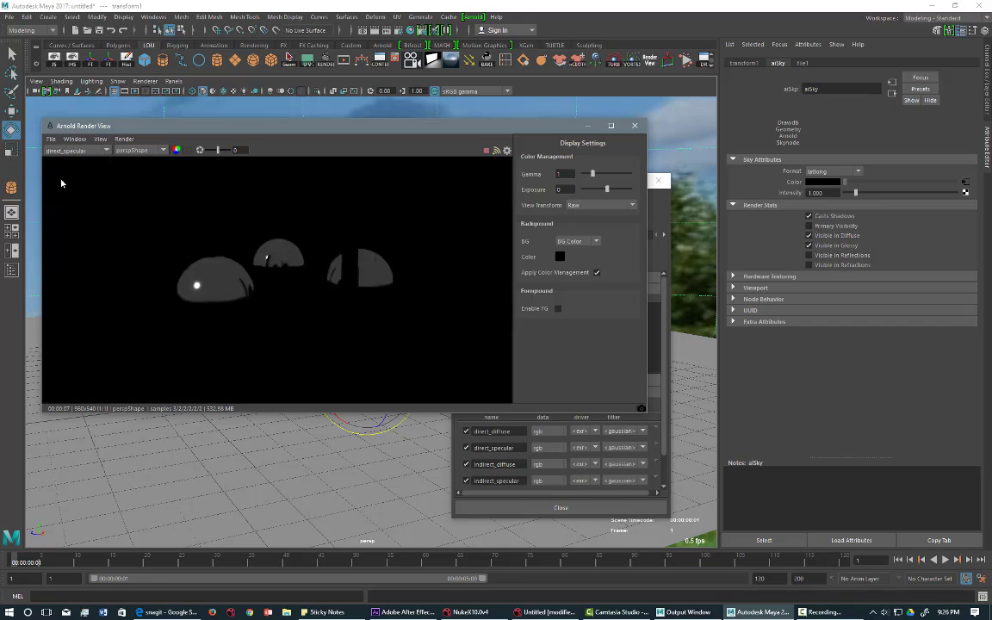
Step: View the specular pass on its own, then return the render view to beauty
{"action": "left_click", "coordinate": [77, 149]}
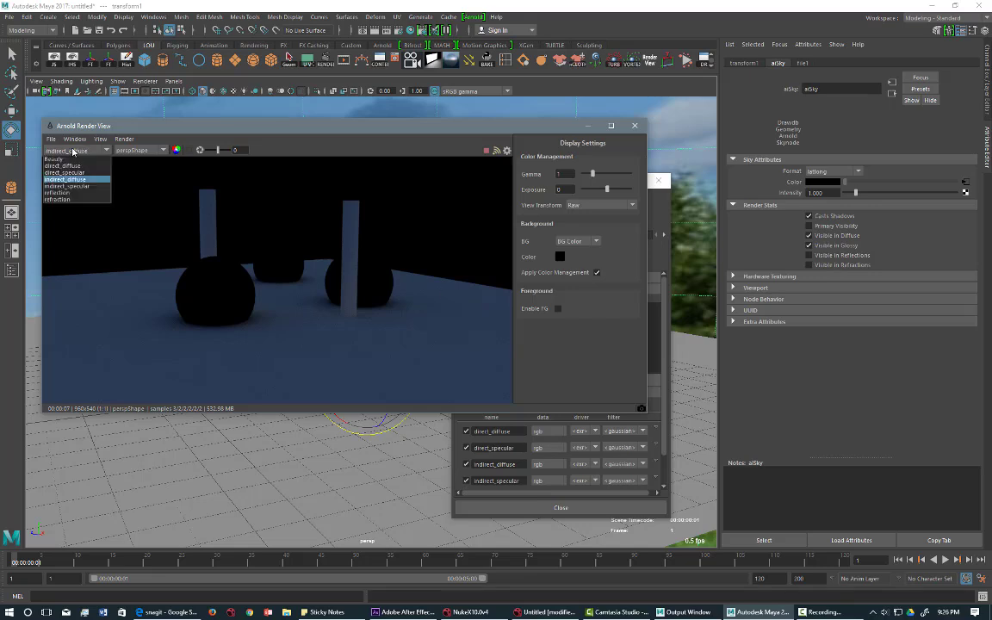
{"action": "left_click", "coordinate": [67, 193]}
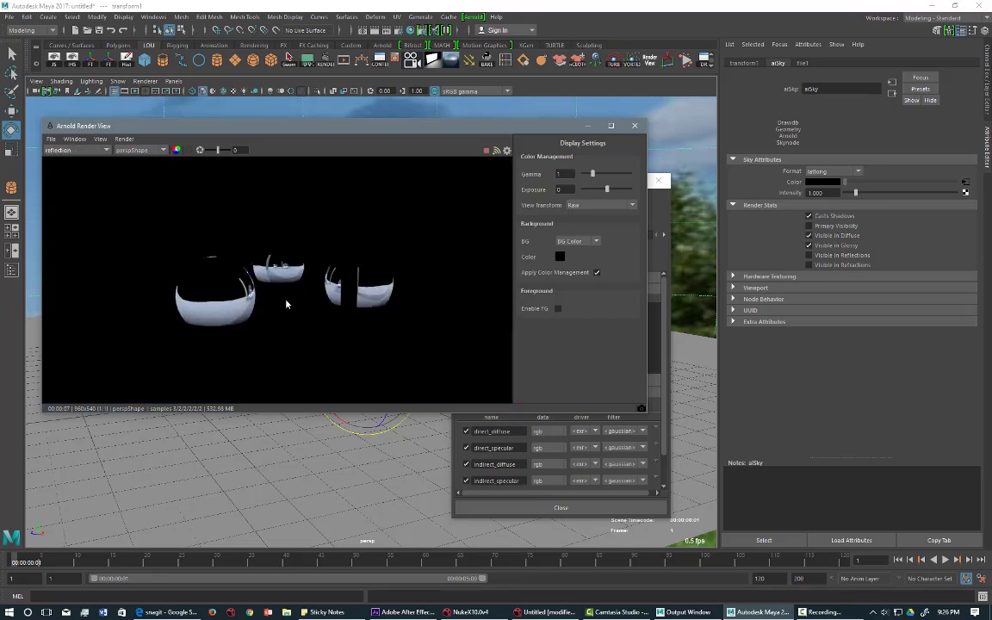
{"action": "left_click", "coordinate": [75, 150]}
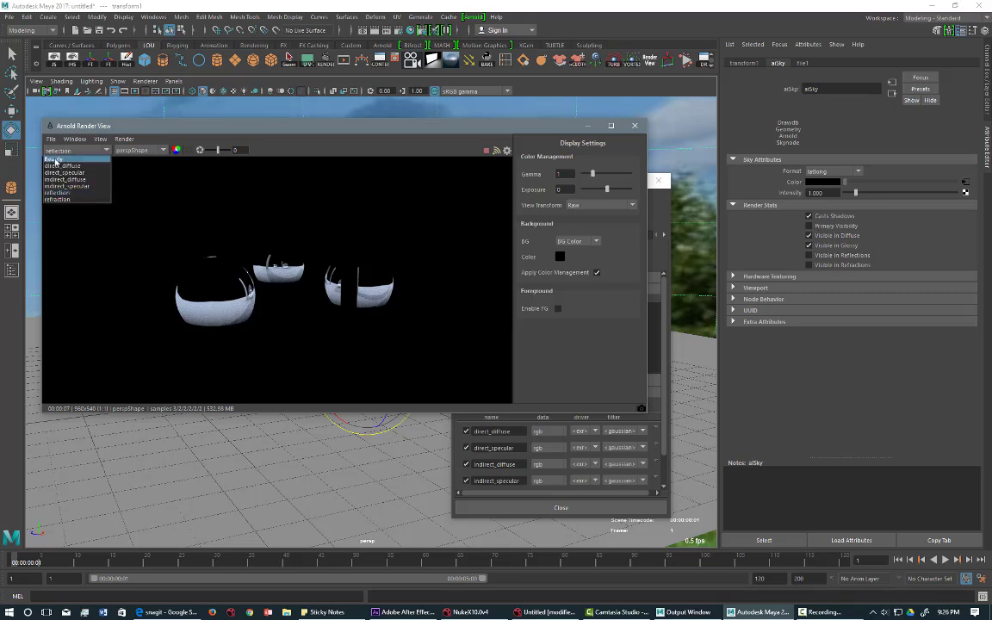
{"action": "left_click", "coordinate": [60, 158]}
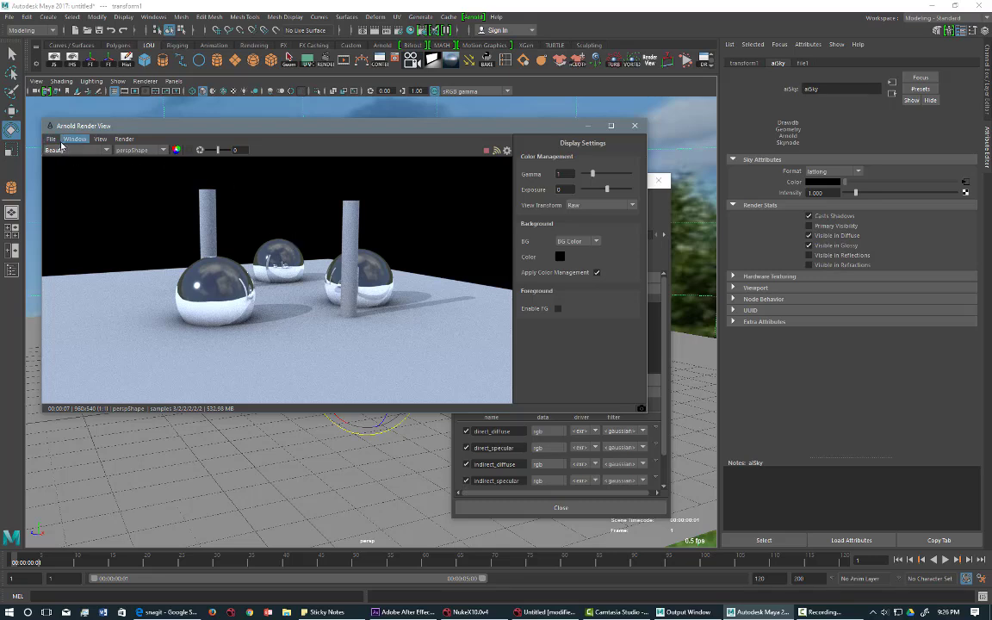
Step: Save the render from the Arnold Render View as a Multi-Layer EXR
{"action": "left_click", "coordinate": [52, 137]}
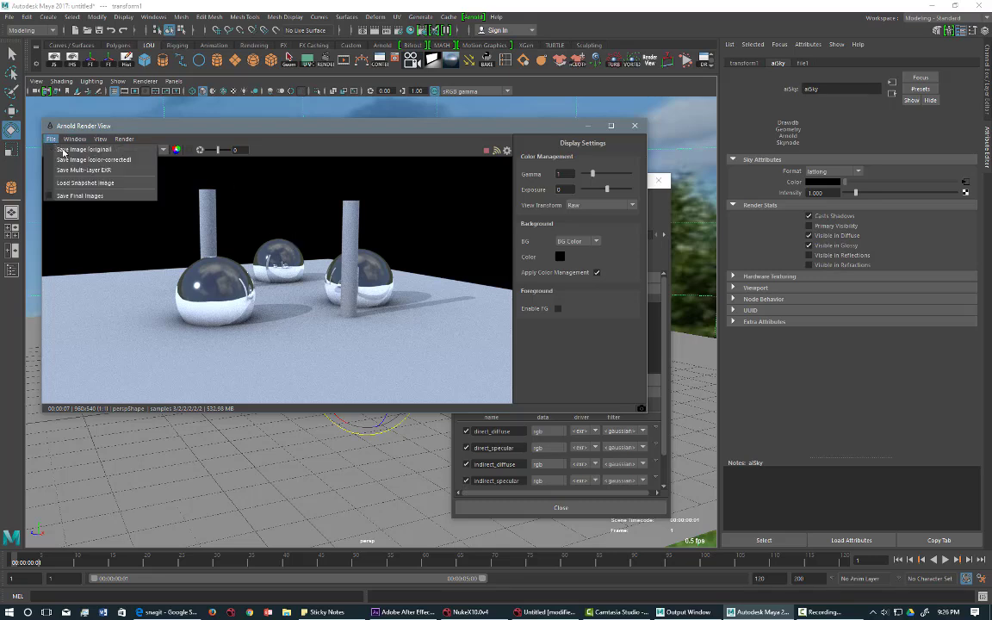
{"action": "mouse_move", "coordinate": [82, 170]}
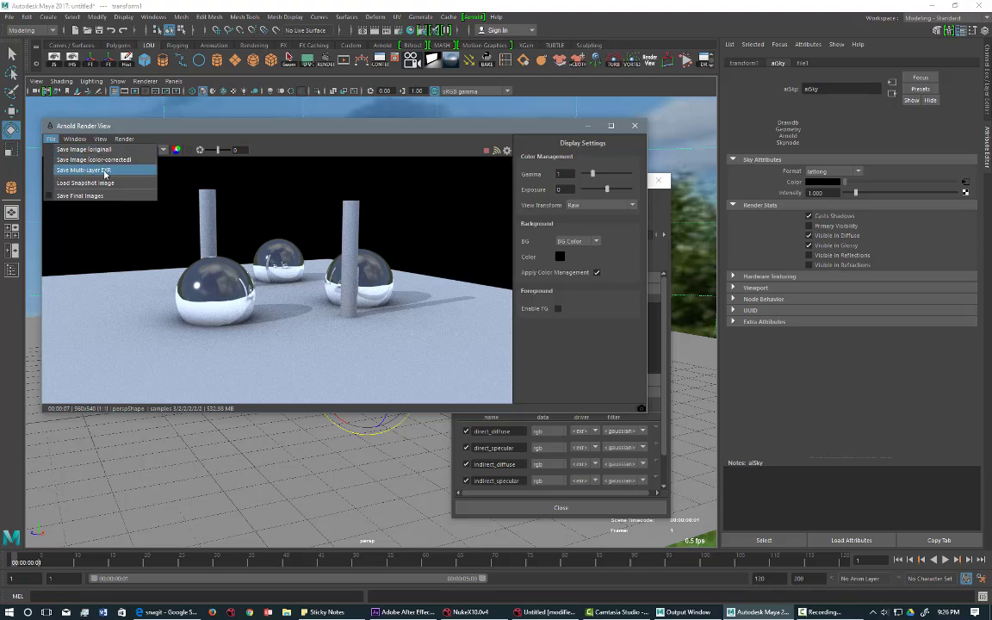
{"action": "left_click", "coordinate": [468, 613]}
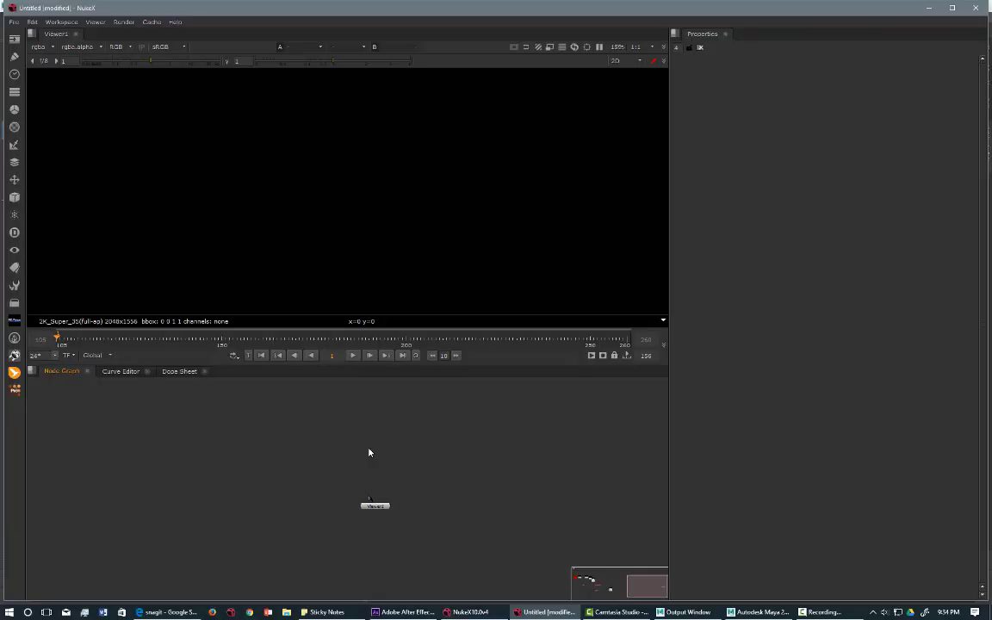
{"action": "mouse_move", "coordinate": [439, 430]}
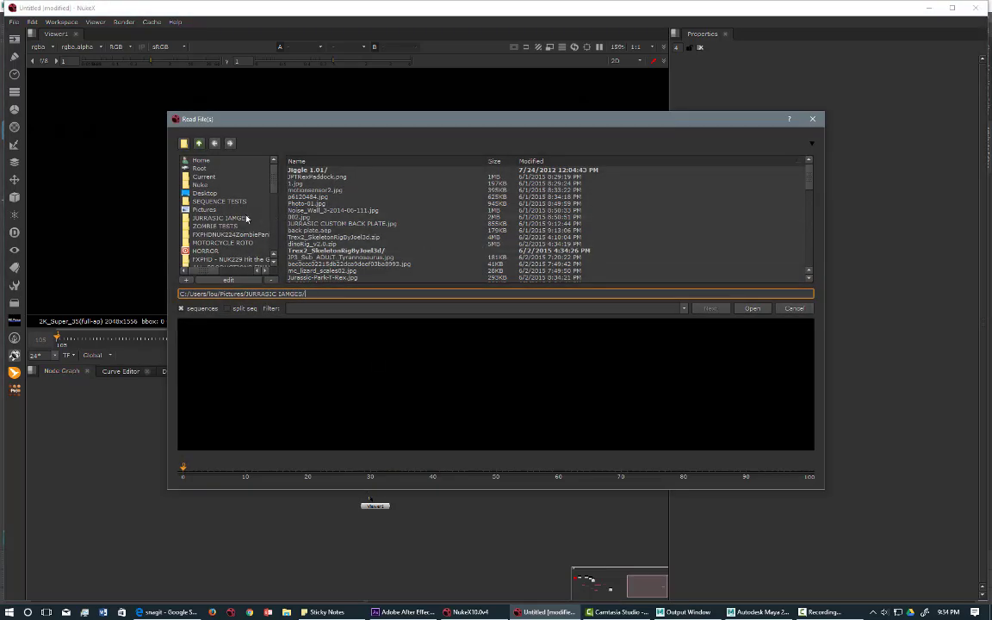
Step: Load the multi-layer EXR from the Desktop folder into a Read node
{"action": "left_click", "coordinate": [203, 193]}
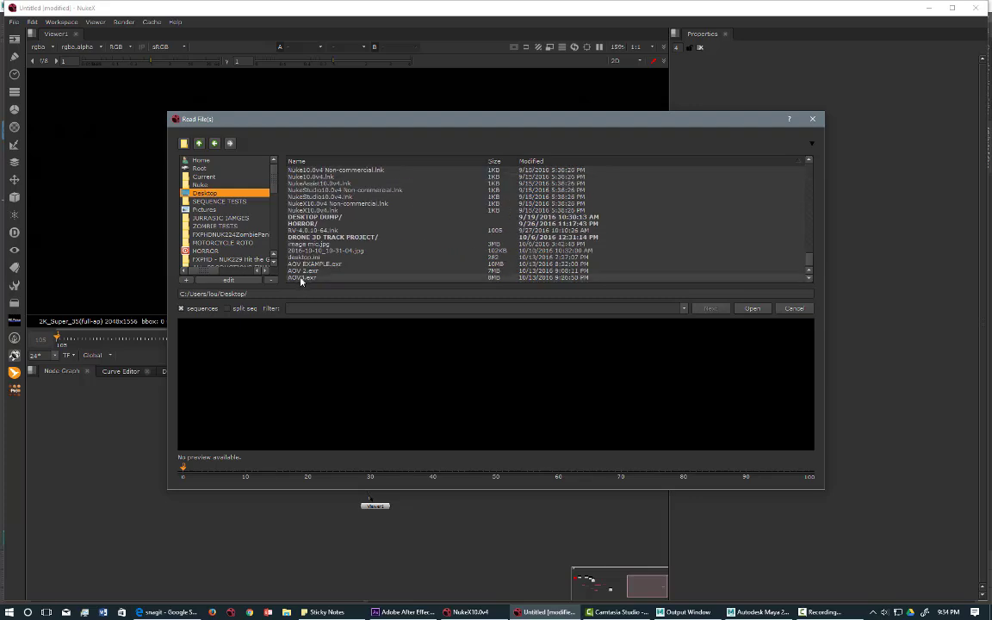
{"action": "left_click", "coordinate": [751, 308]}
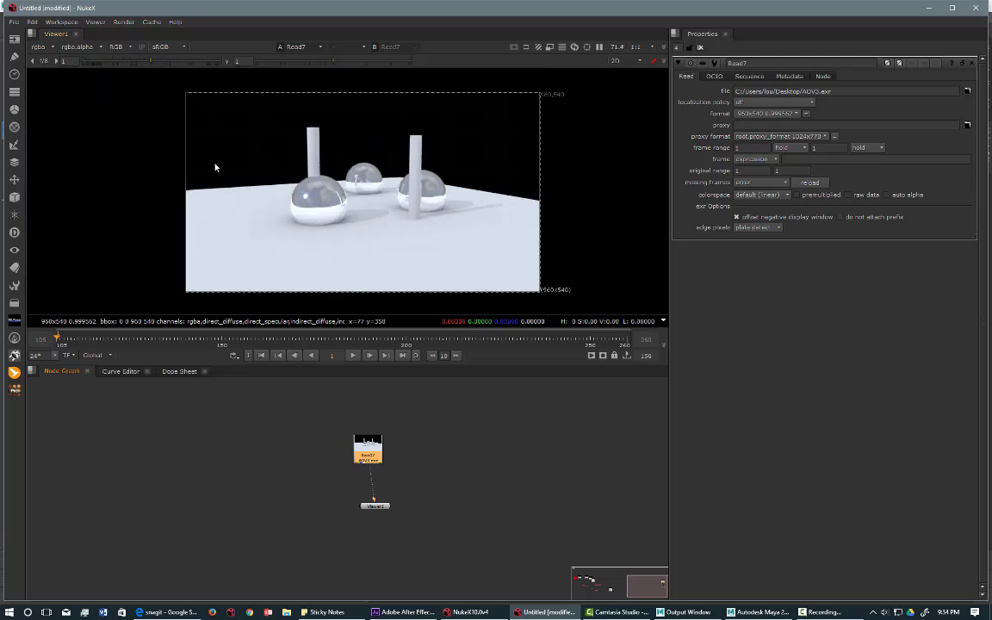
{"action": "mouse_move", "coordinate": [345, 212]}
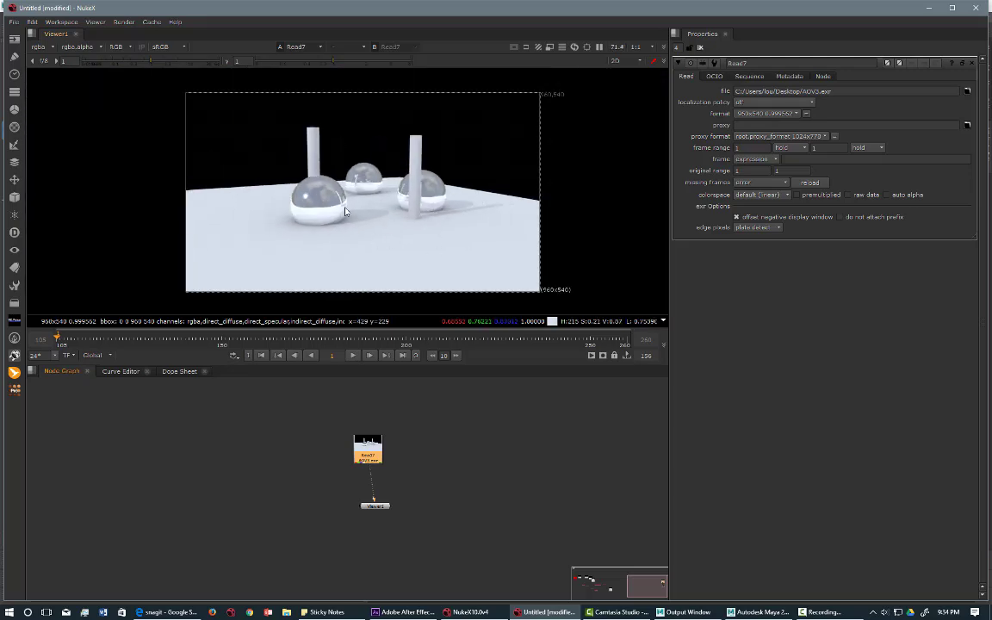
{"action": "mouse_move", "coordinate": [377, 455]}
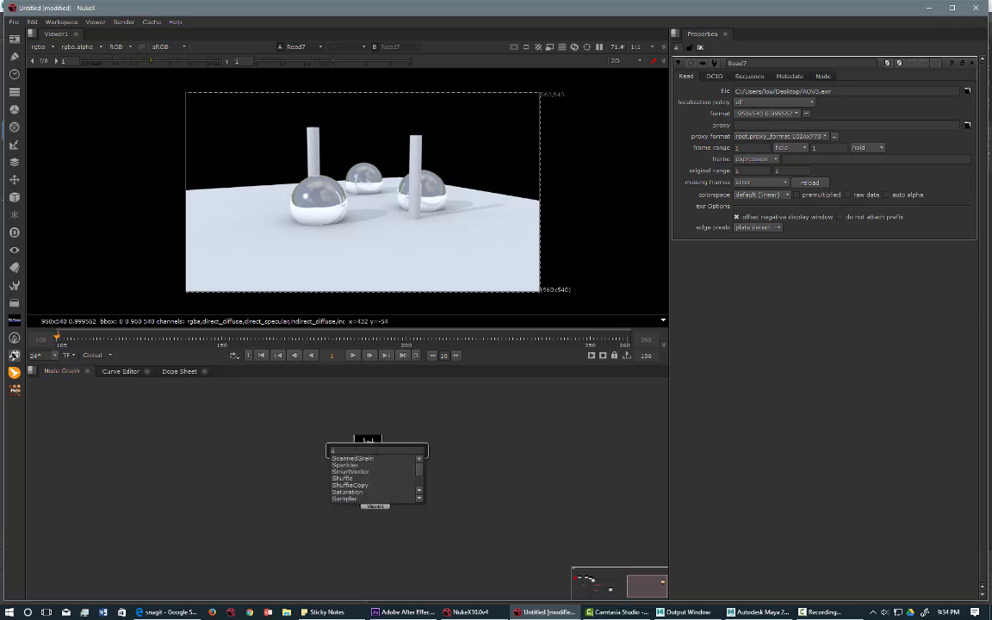
Step: Add a Shuffle node under the Read and set its input layer to direct_diffuse
{"action": "type", "text": "Shu"}
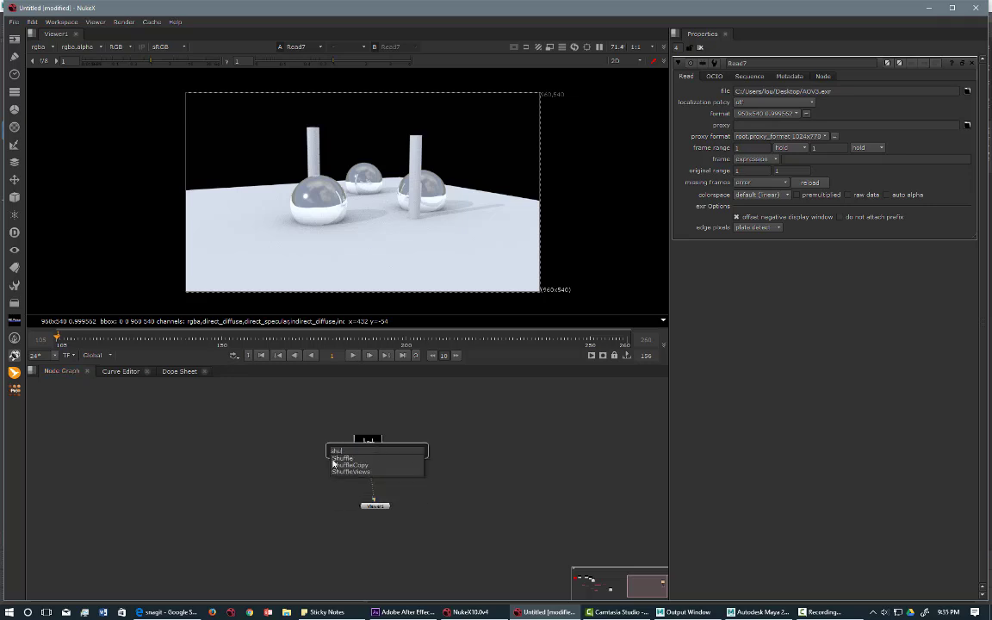
{"action": "left_click", "coordinate": [342, 458]}
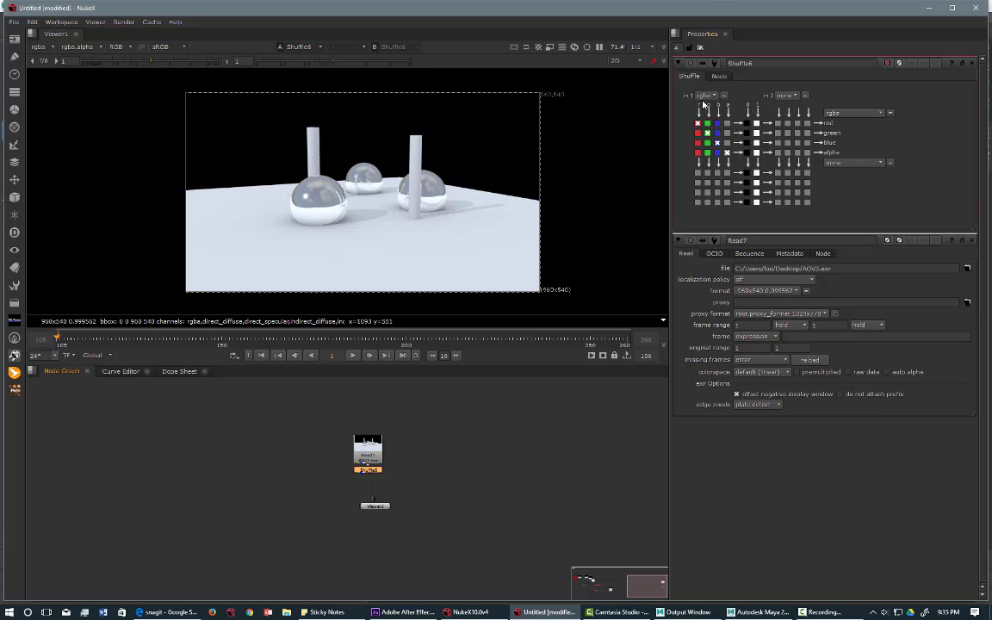
{"action": "left_click", "coordinate": [706, 94]}
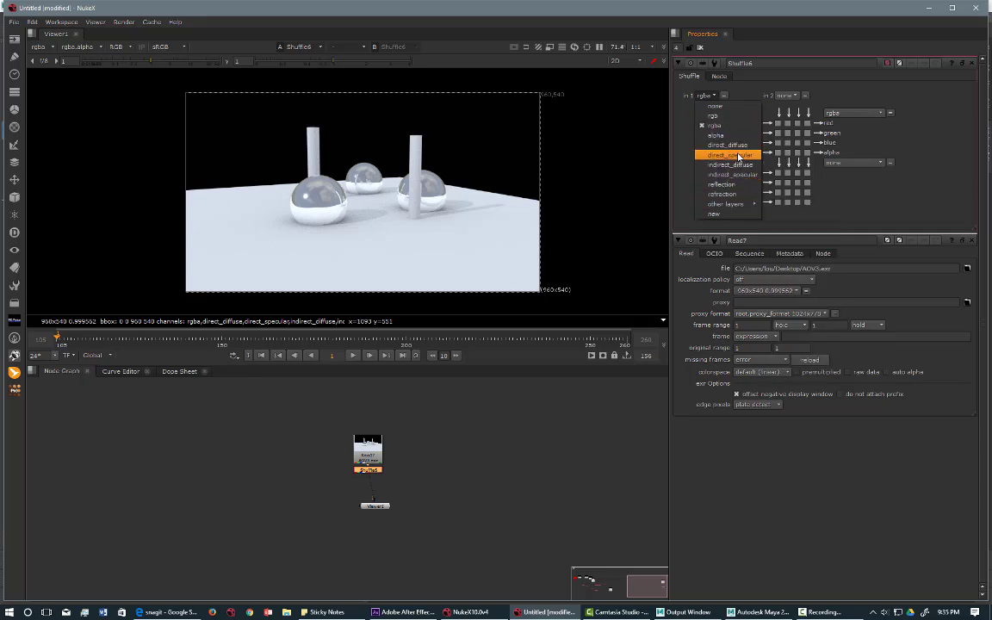
{"action": "left_click", "coordinate": [728, 145]}
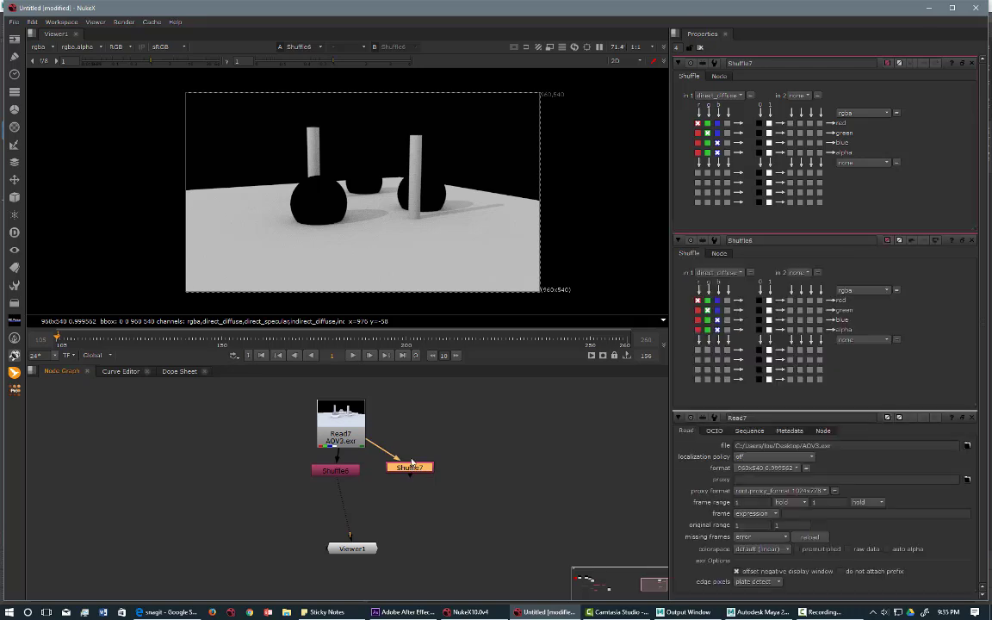
Step: Set the second Shuffle to direct_specular and a new third Shuffle to an indirect pass
{"action": "left_click", "coordinate": [723, 94]}
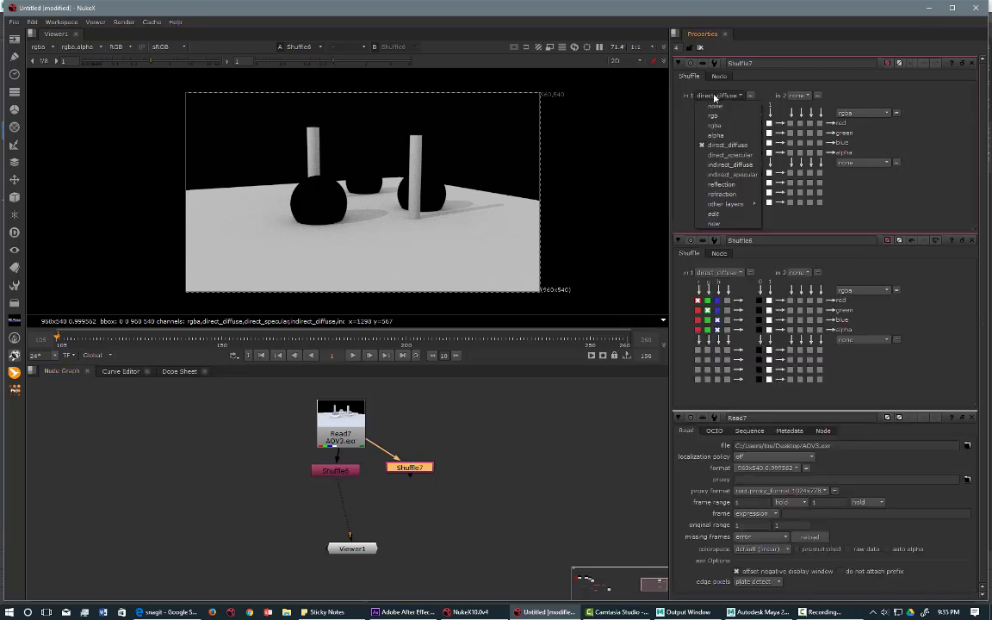
{"action": "left_click", "coordinate": [730, 155]}
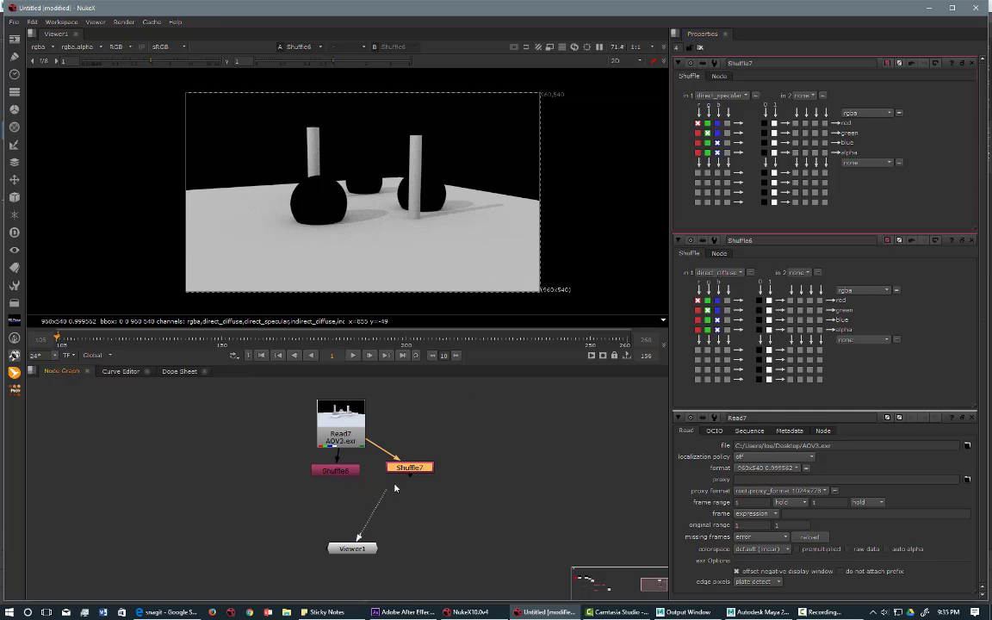
{"action": "left_click", "coordinate": [410, 466]}
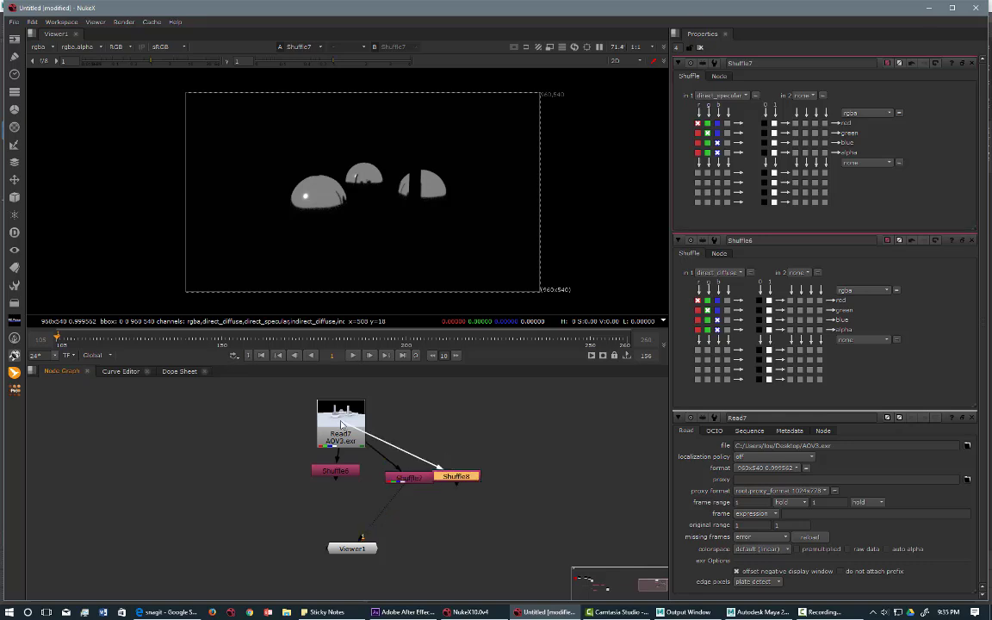
{"action": "left_click", "coordinate": [723, 94]}
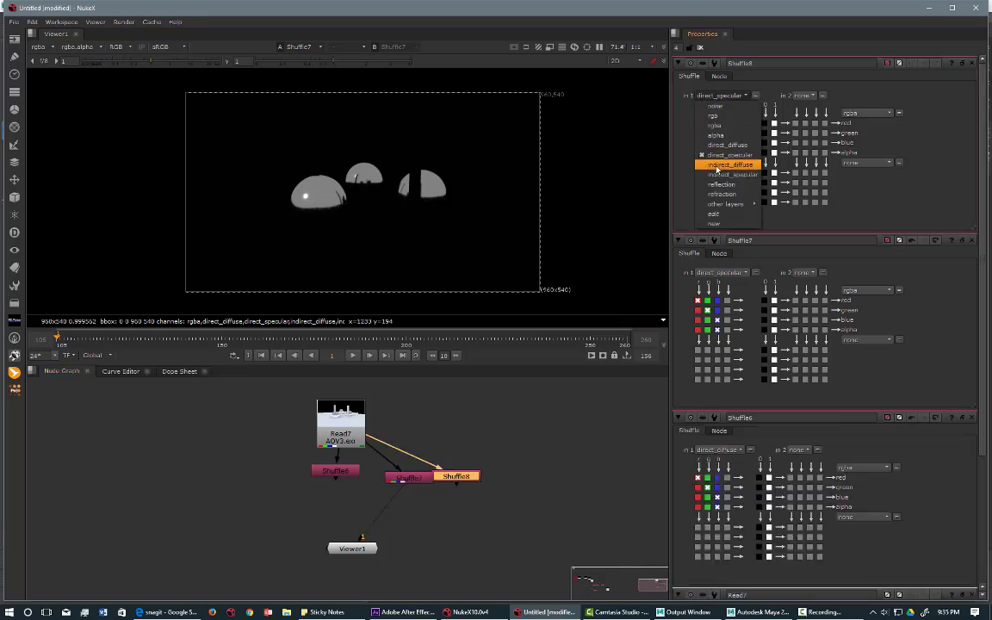
{"action": "left_click", "coordinate": [730, 165]}
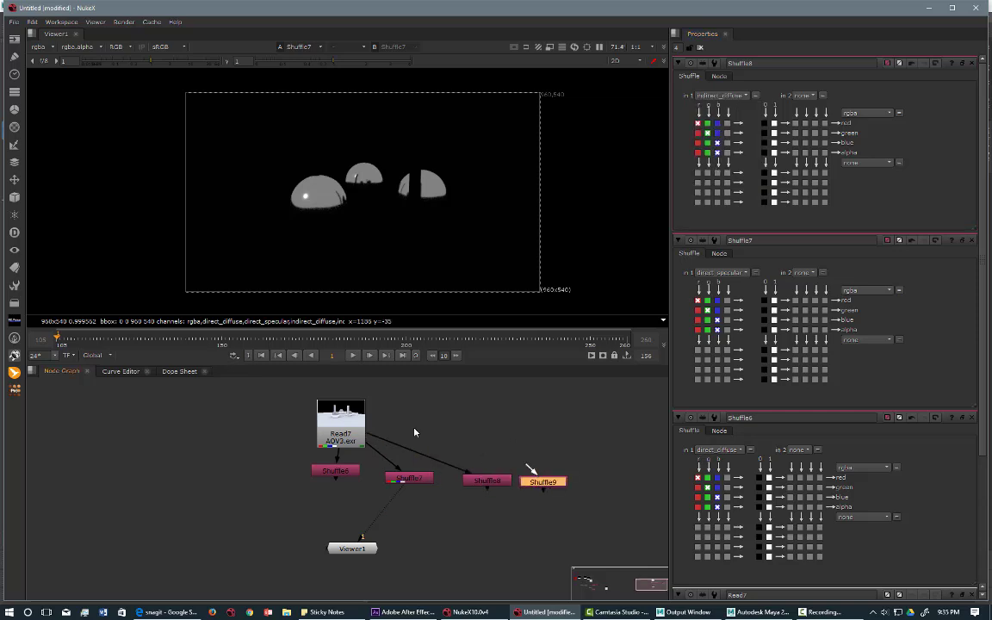
Step: Assign the remaining lighting passes to the fourth and fifth Shuffle nodes
{"action": "left_click", "coordinate": [719, 95]}
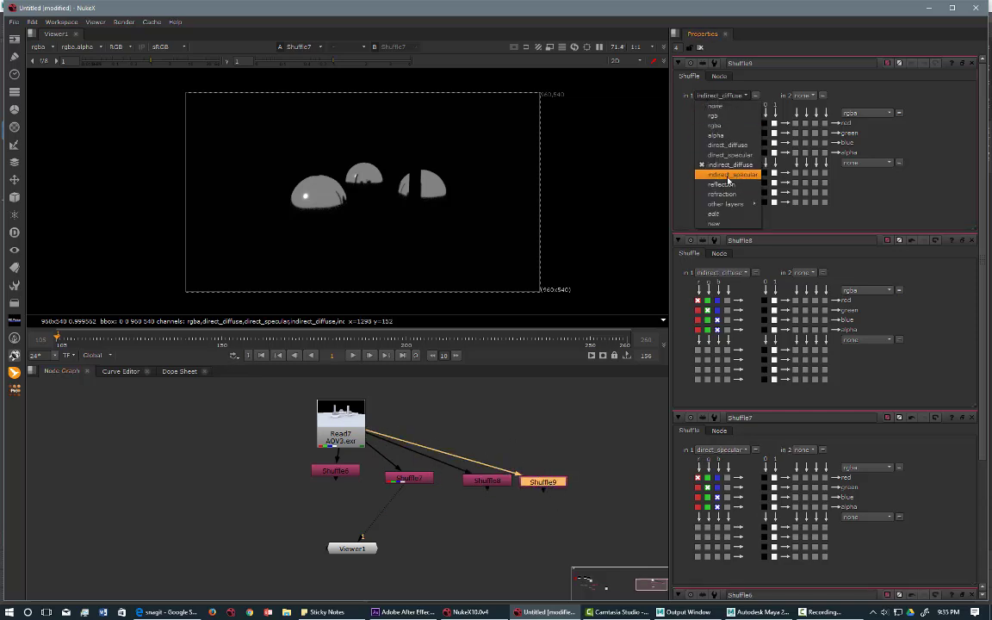
{"action": "left_click", "coordinate": [742, 174]}
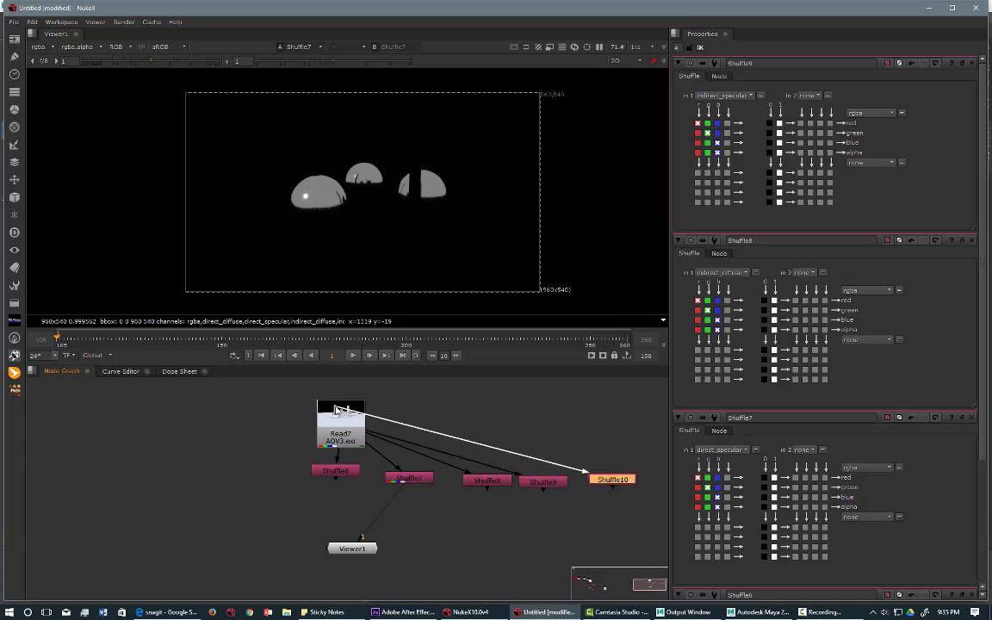
{"action": "left_click", "coordinate": [723, 95]}
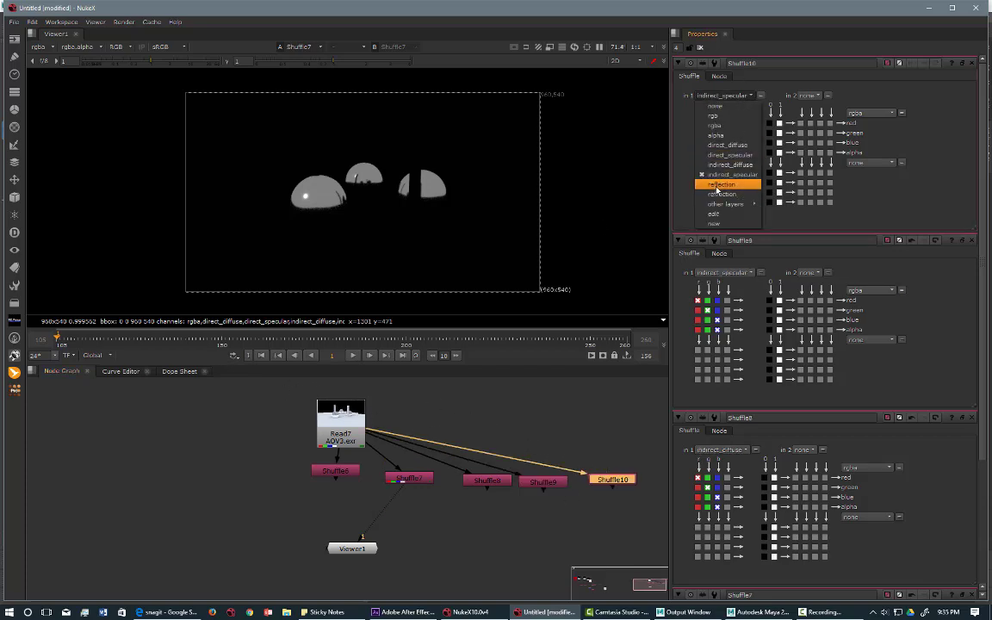
{"action": "left_click", "coordinate": [720, 182]}
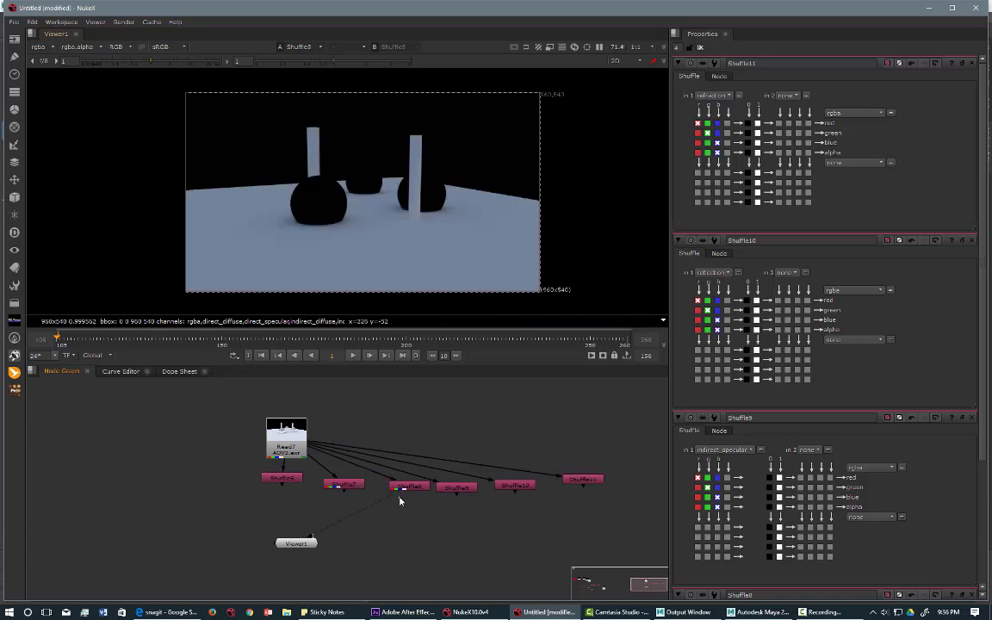
Step: View a Shuffle's specular pass and align the six Shuffles in a row under the Read
{"action": "left_click", "coordinate": [412, 486]}
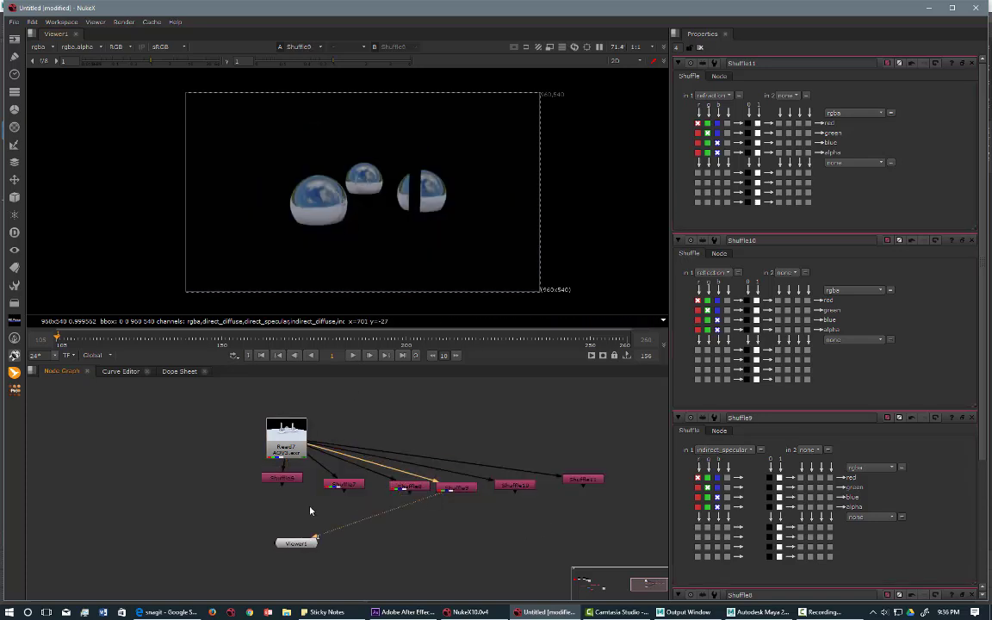
{"action": "left_click_drag", "start_coordinate": [232, 465], "coordinate": [611, 508]}
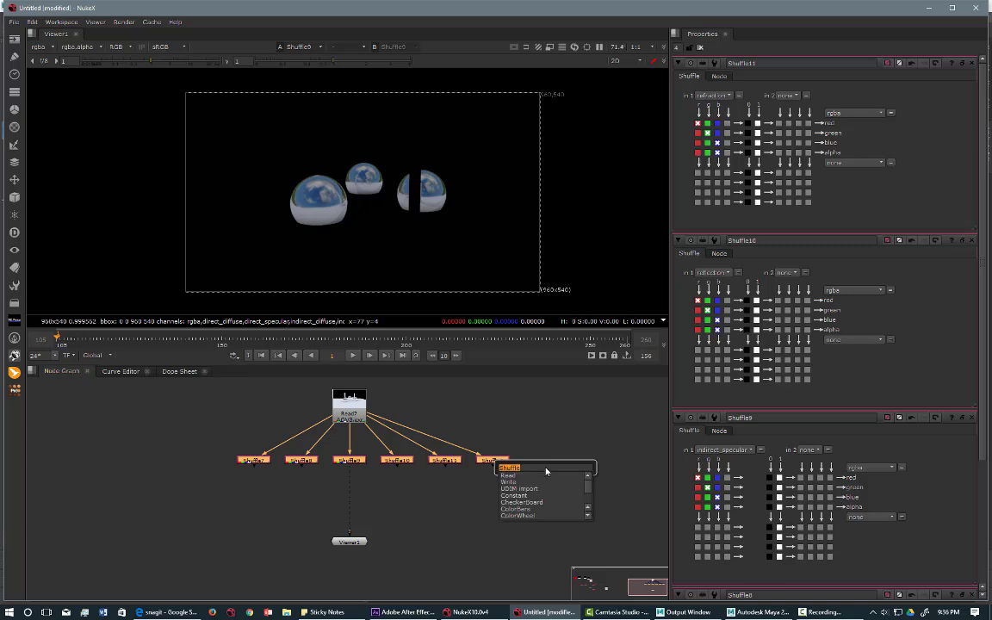
Step: Add a Merge set to Plus combining all six Shuffle passes into the full render
{"action": "type", "text": "Blur"}
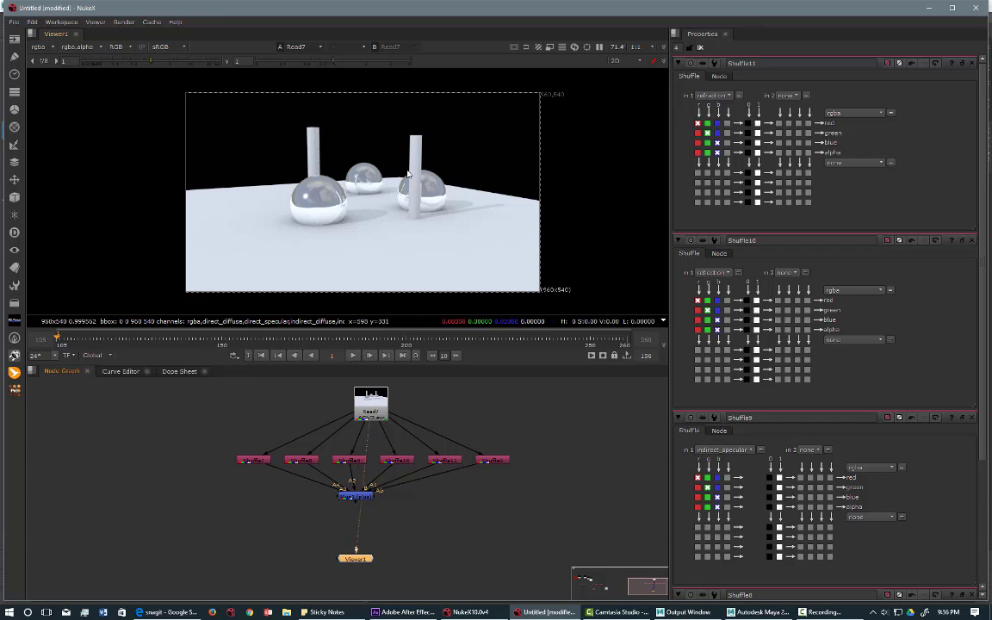
{"action": "mouse_move", "coordinate": [384, 519]}
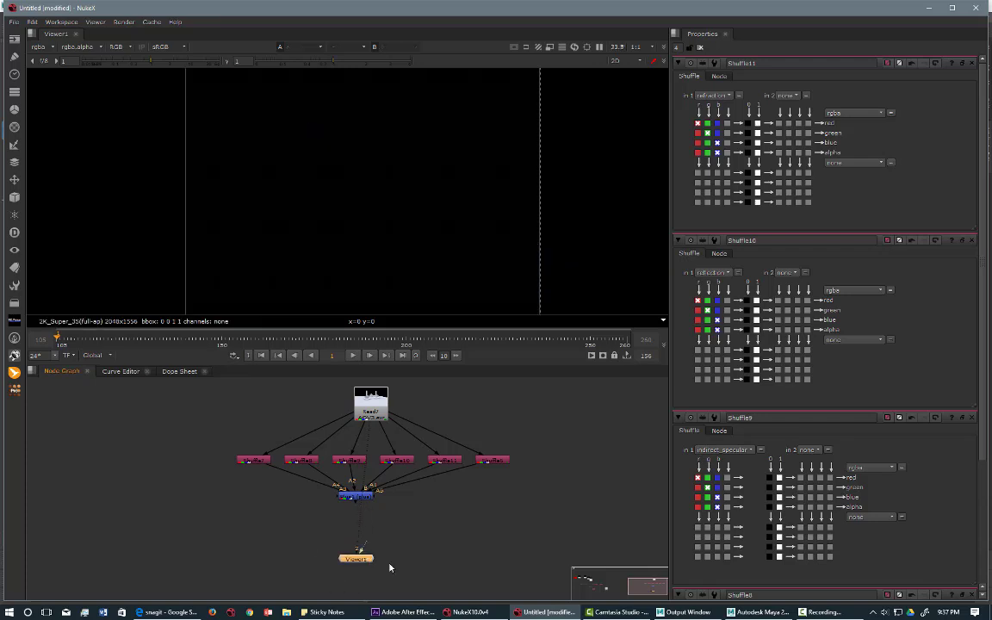
Step: Connect the Viewer to the Merge node to inspect the combined passes' alpha
{"action": "left_click_drag", "start_coordinate": [354, 559], "coordinate": [404, 565]}
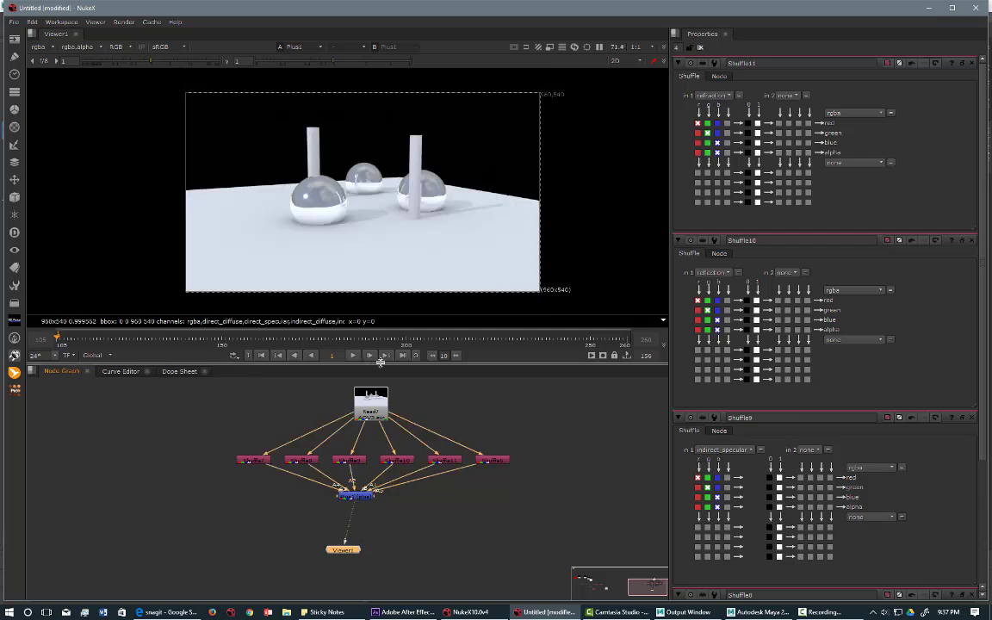
{"action": "mouse_move", "coordinate": [313, 186]}
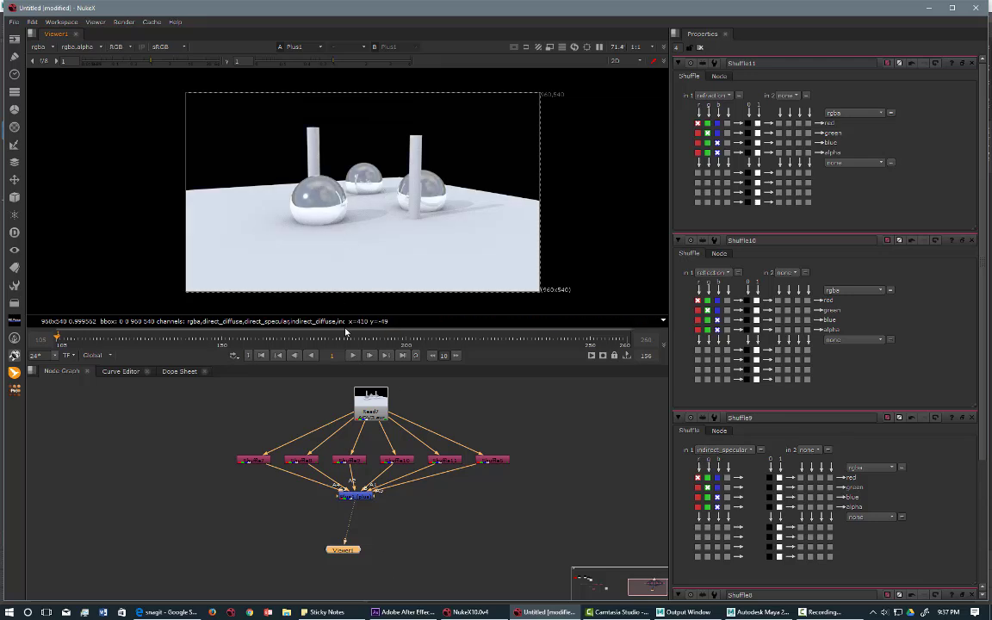
{"action": "mouse_move", "coordinate": [372, 395]}
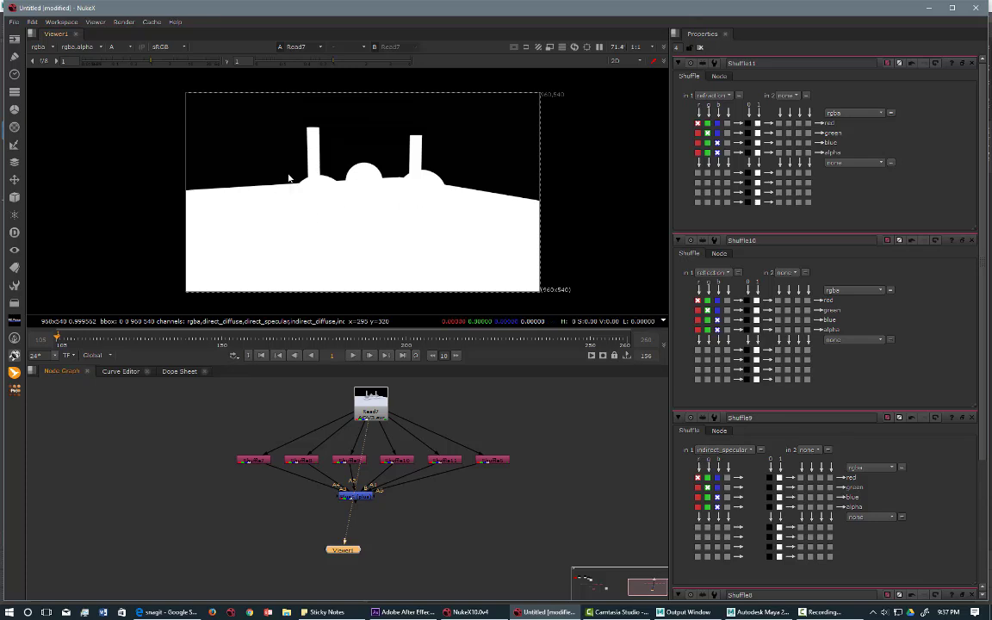
{"action": "mouse_move", "coordinate": [331, 181]}
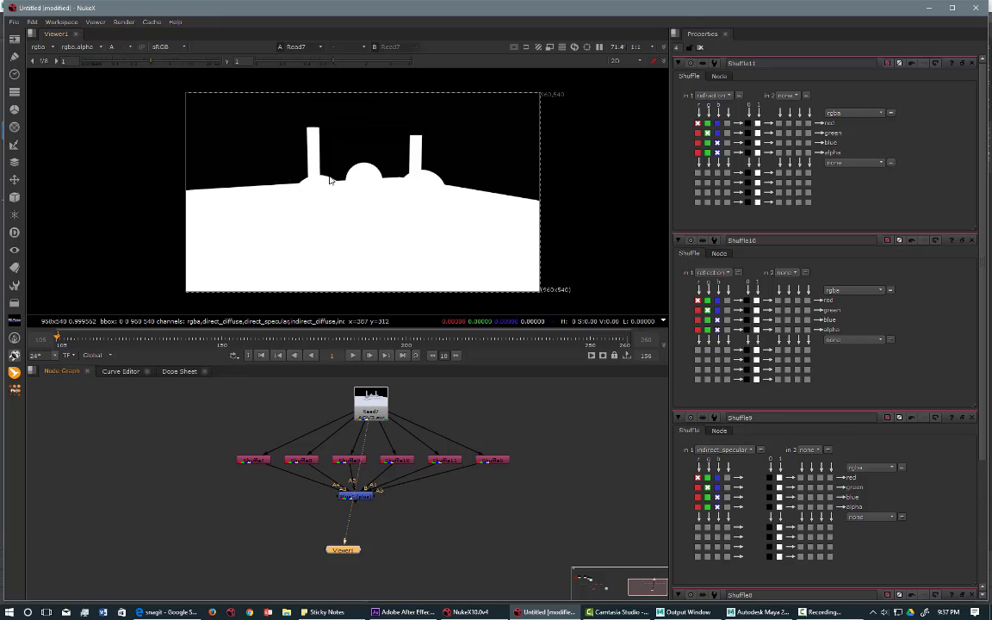
{"action": "mouse_move", "coordinate": [365, 427]}
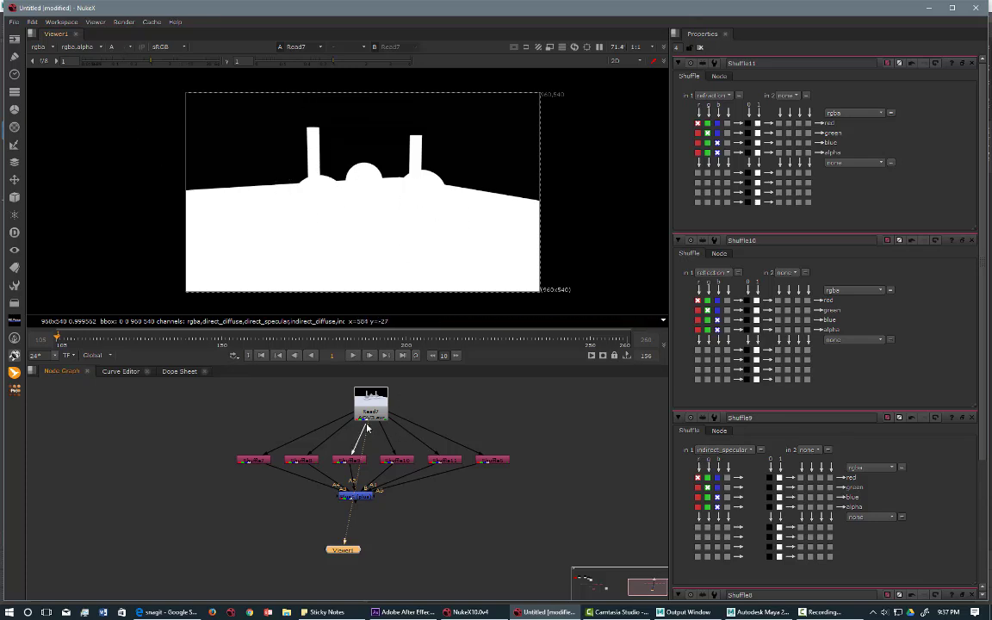
{"action": "mouse_move", "coordinate": [376, 431]}
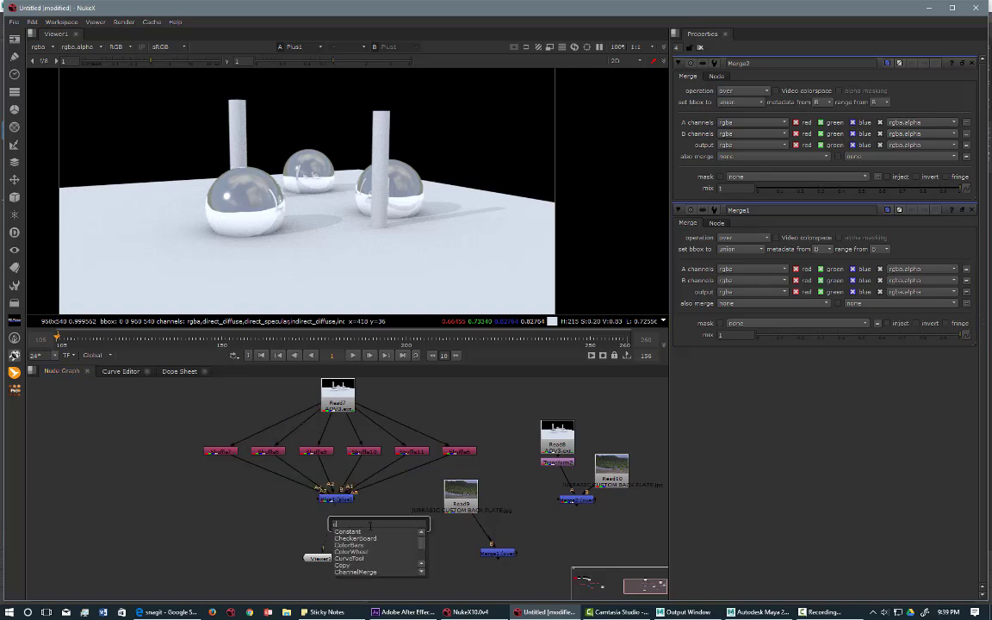
Step: Add a Copy node (alpha to alpha) under the pass merge and wire the beauty Read into it
{"action": "type", "text": "copy"}
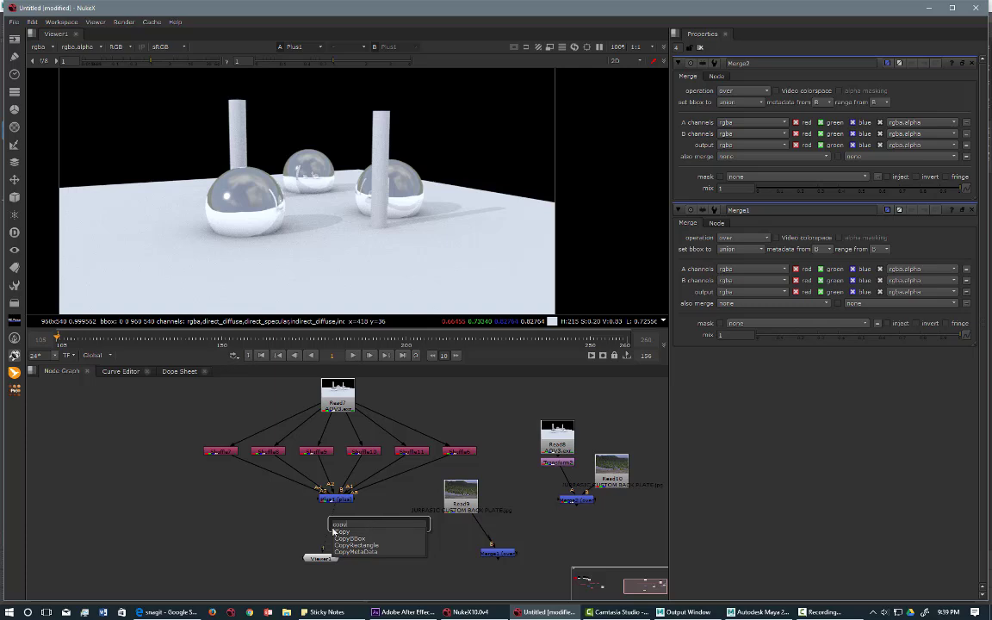
{"action": "left_click", "coordinate": [343, 530]}
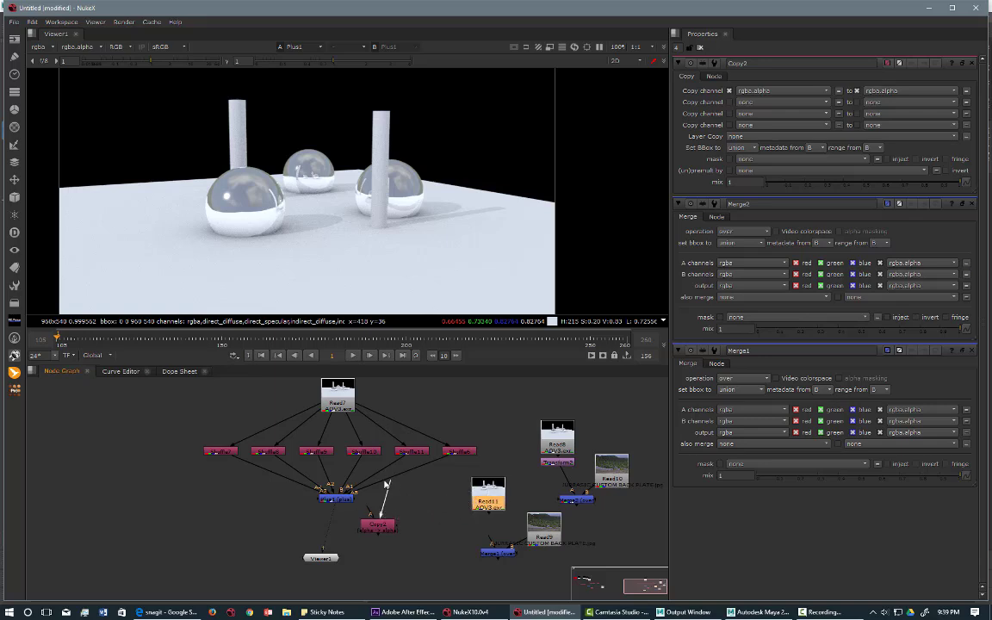
{"action": "mouse_move", "coordinate": [368, 510]}
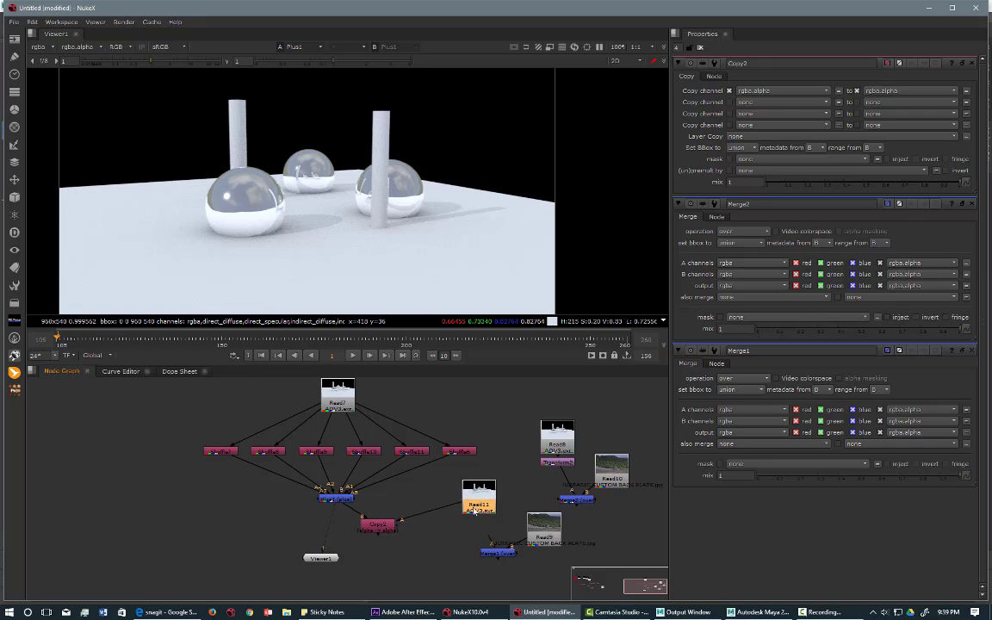
{"action": "left_click_drag", "start_coordinate": [479, 499], "coordinate": [465, 500]}
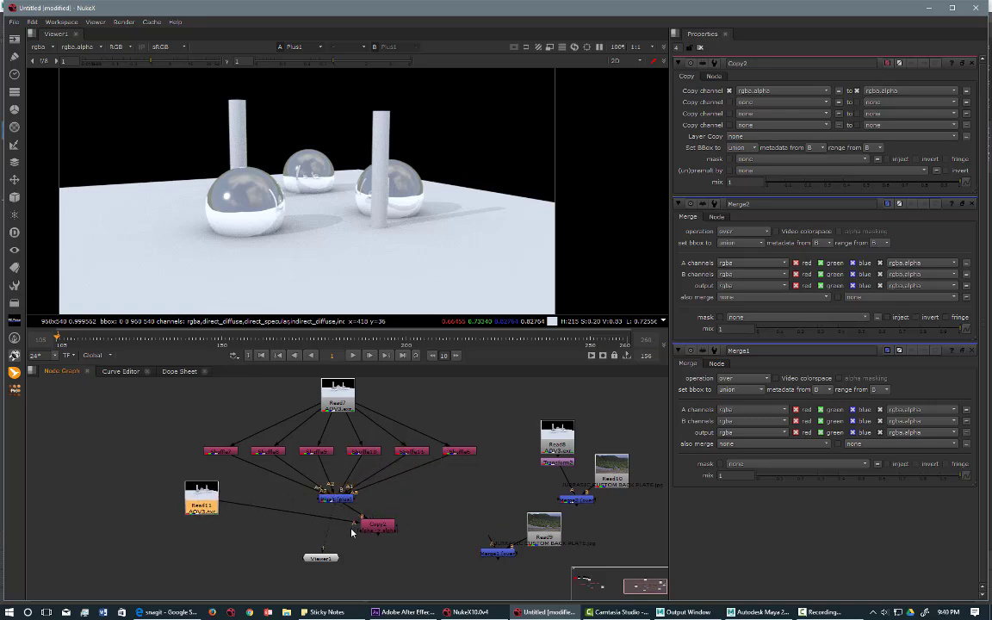
{"action": "left_click_drag", "start_coordinate": [377, 526], "coordinate": [284, 525]}
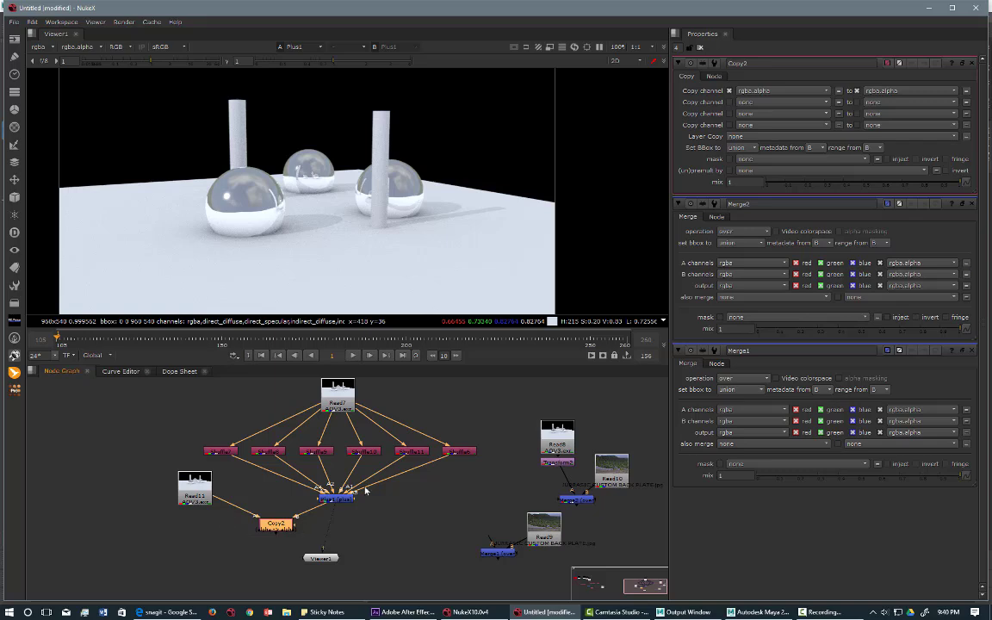
{"action": "mouse_move", "coordinate": [327, 578]}
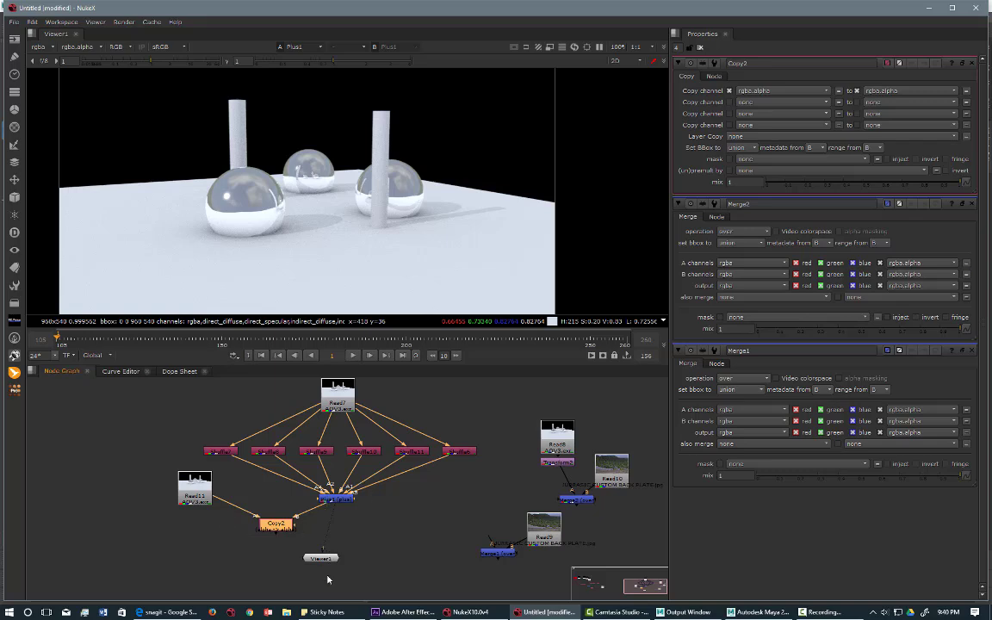
Step: View Copy1's result and check its alpha shows the beauty render's solid silhouette
{"action": "left_click", "coordinate": [275, 523]}
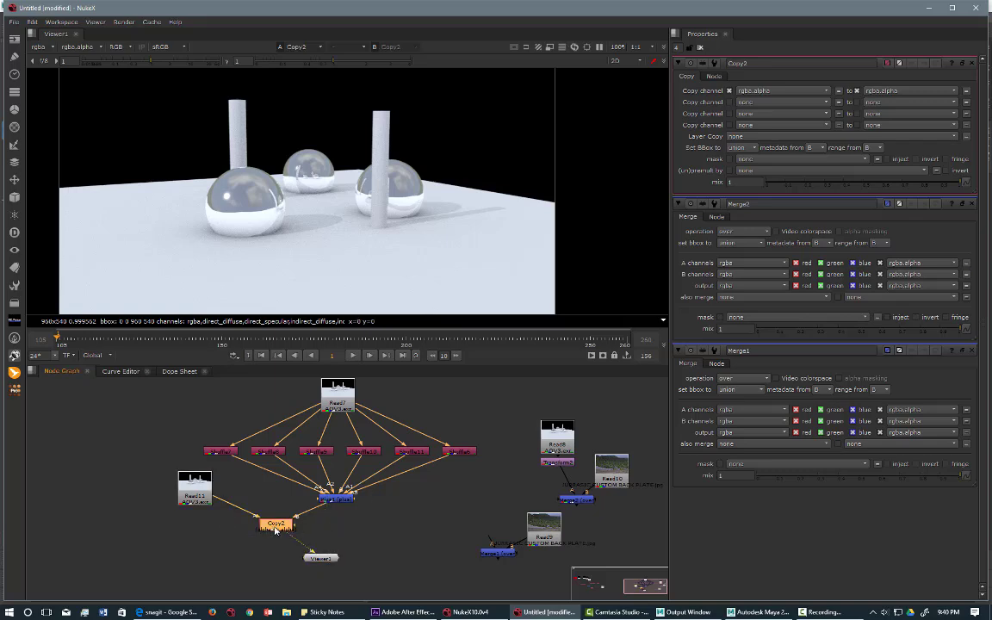
{"action": "mouse_move", "coordinate": [365, 237]}
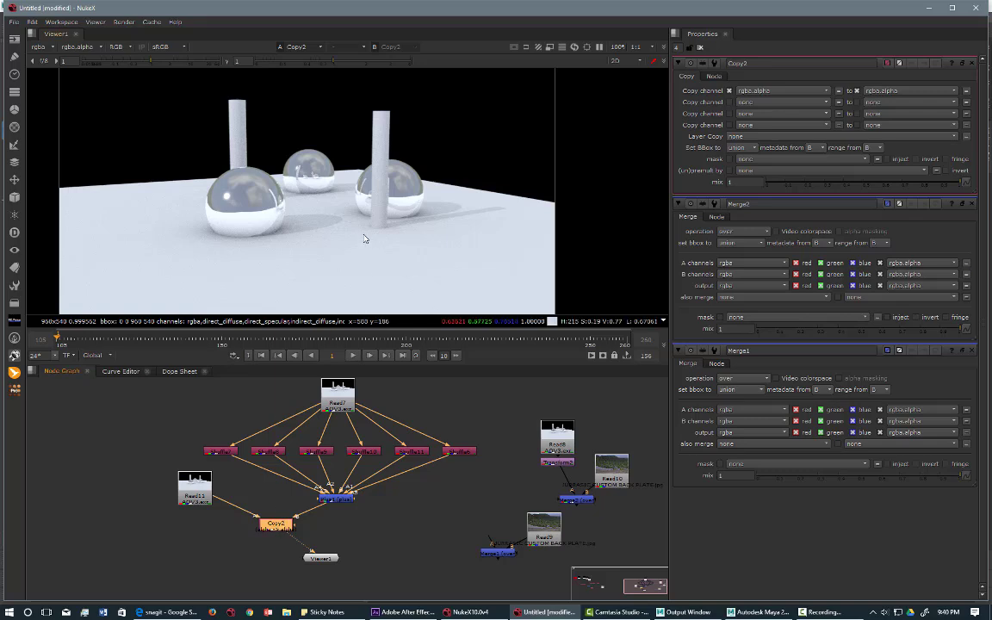
{"action": "mouse_move", "coordinate": [241, 215]}
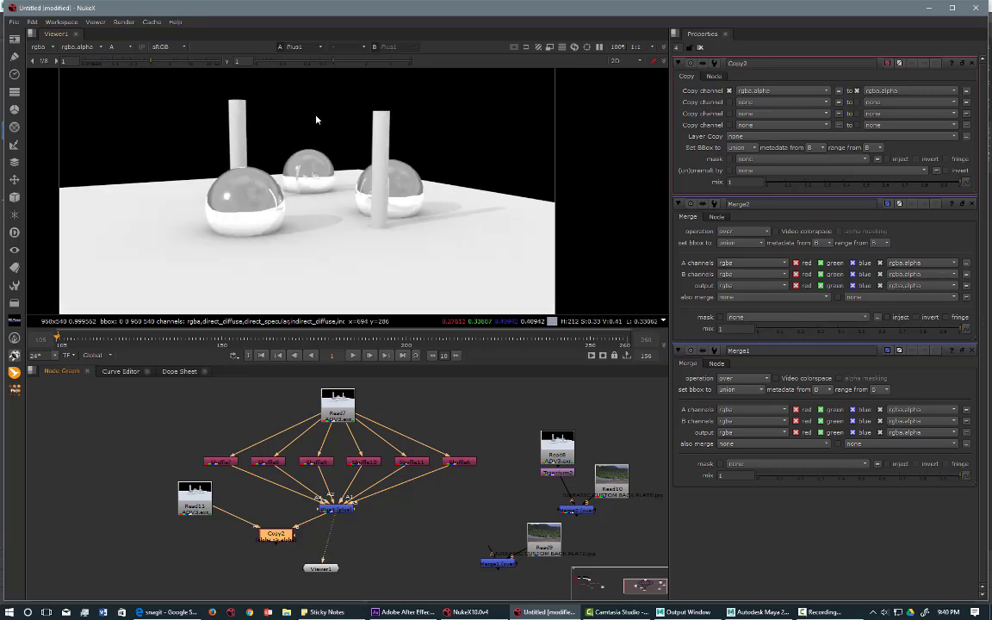
{"action": "mouse_move", "coordinate": [336, 524]}
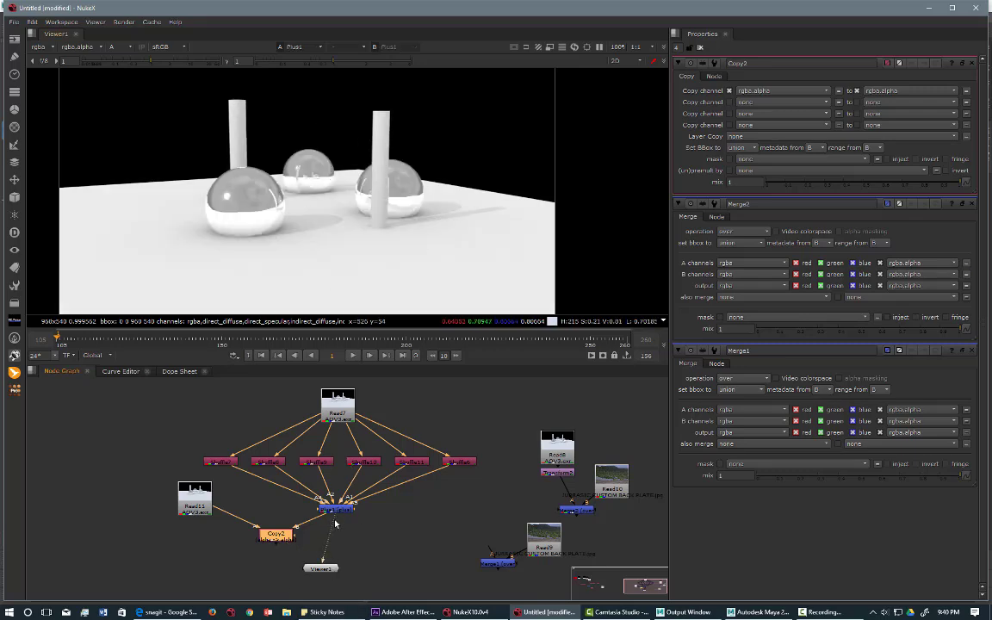
{"action": "left_click", "coordinate": [275, 534]}
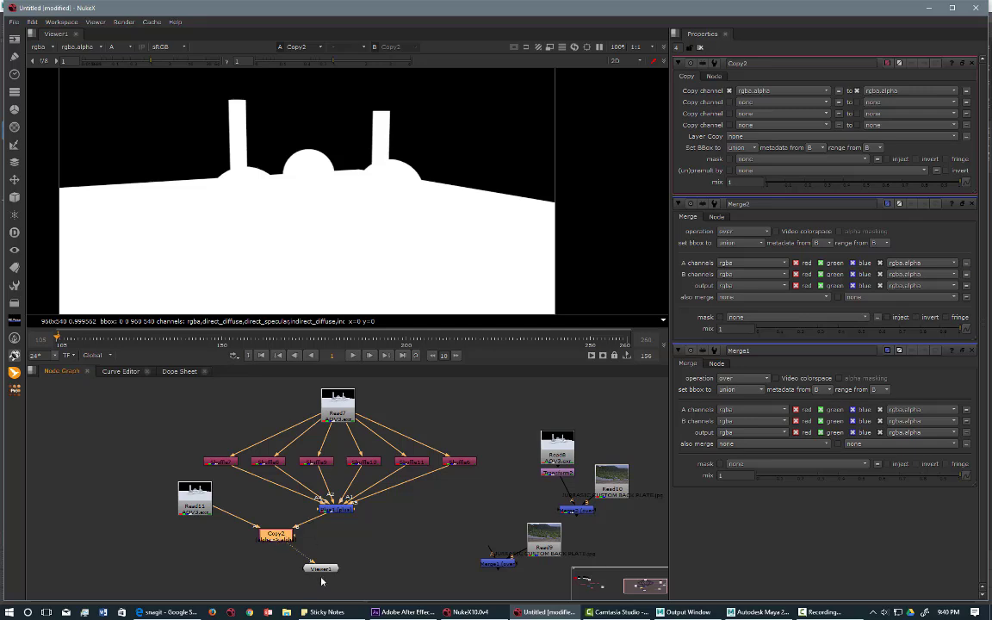